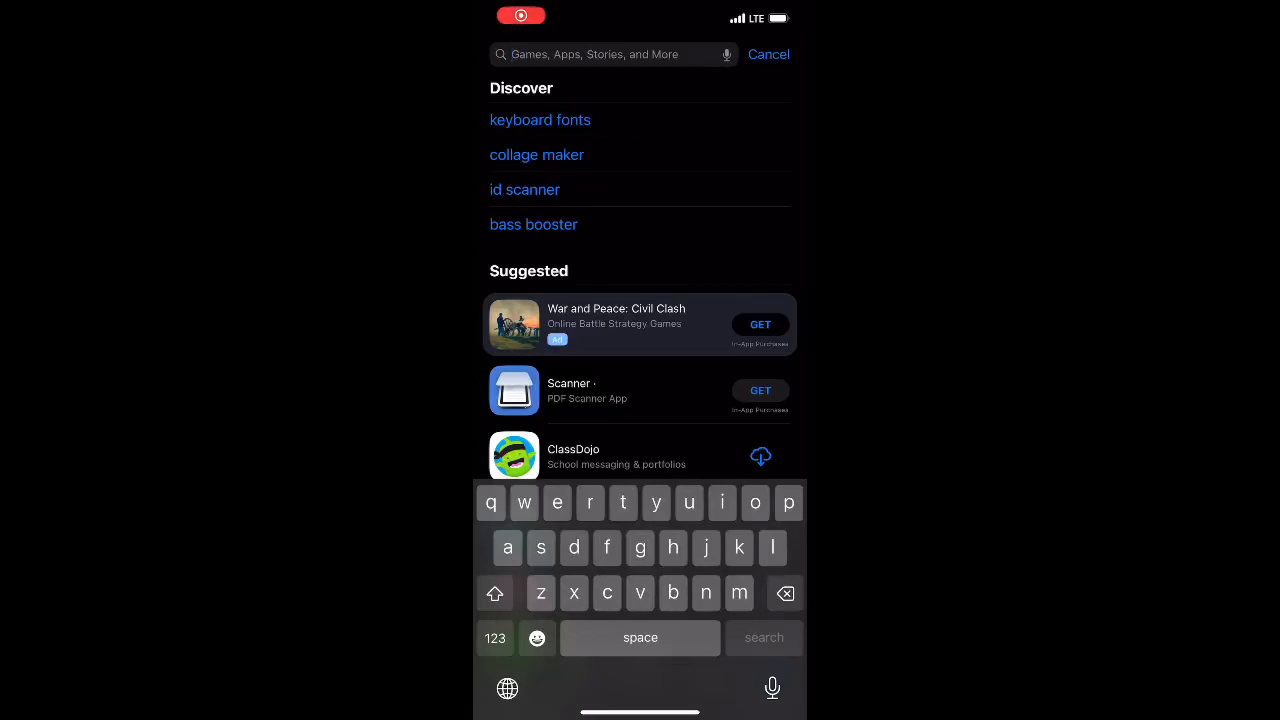
- Search 'fitdvr' in the App Store, install FitDVR and launch it
{"action": "type", "text": "fitdvr"}
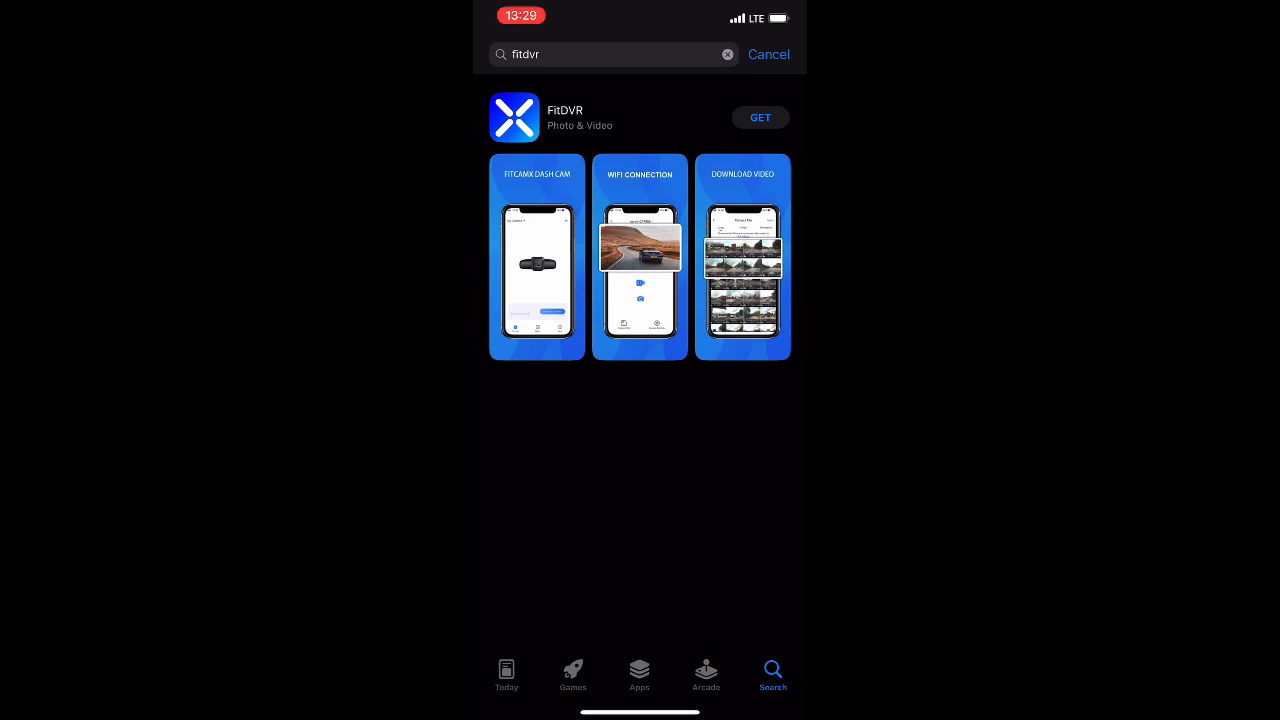
{"action": "left_click", "coordinate": [760, 116]}
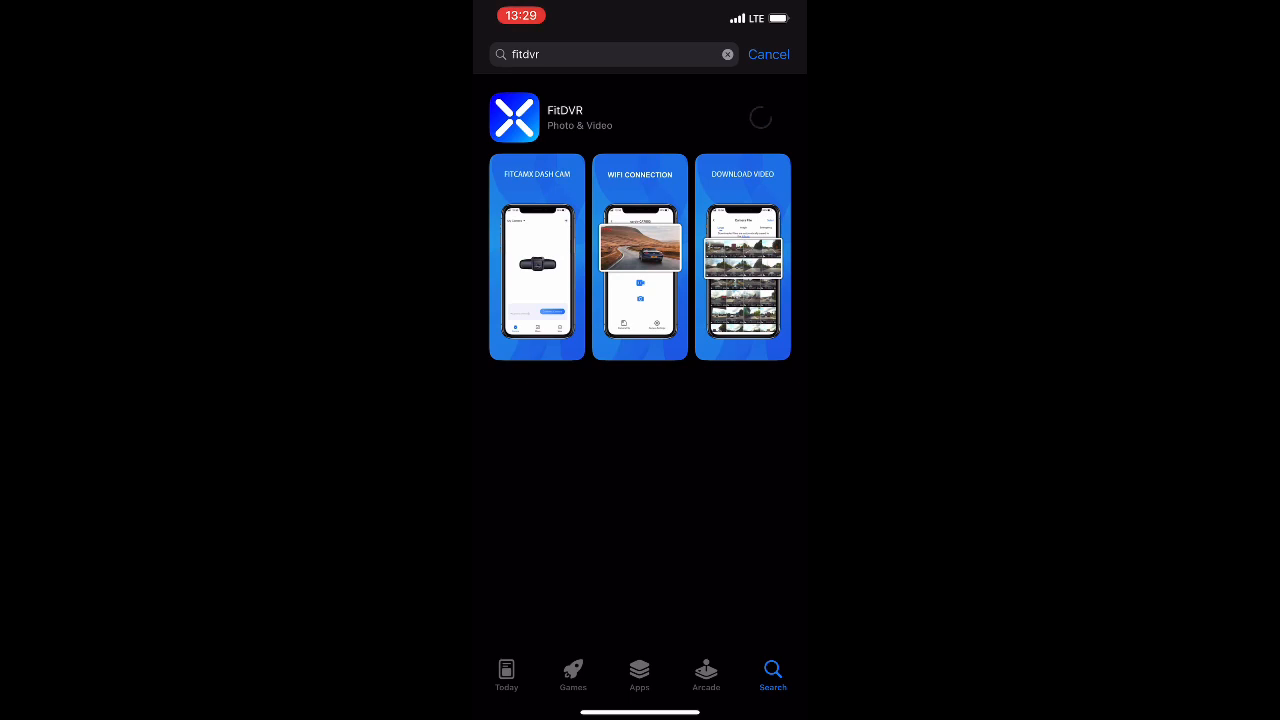
{"action": "left_click", "coordinate": [760, 116]}
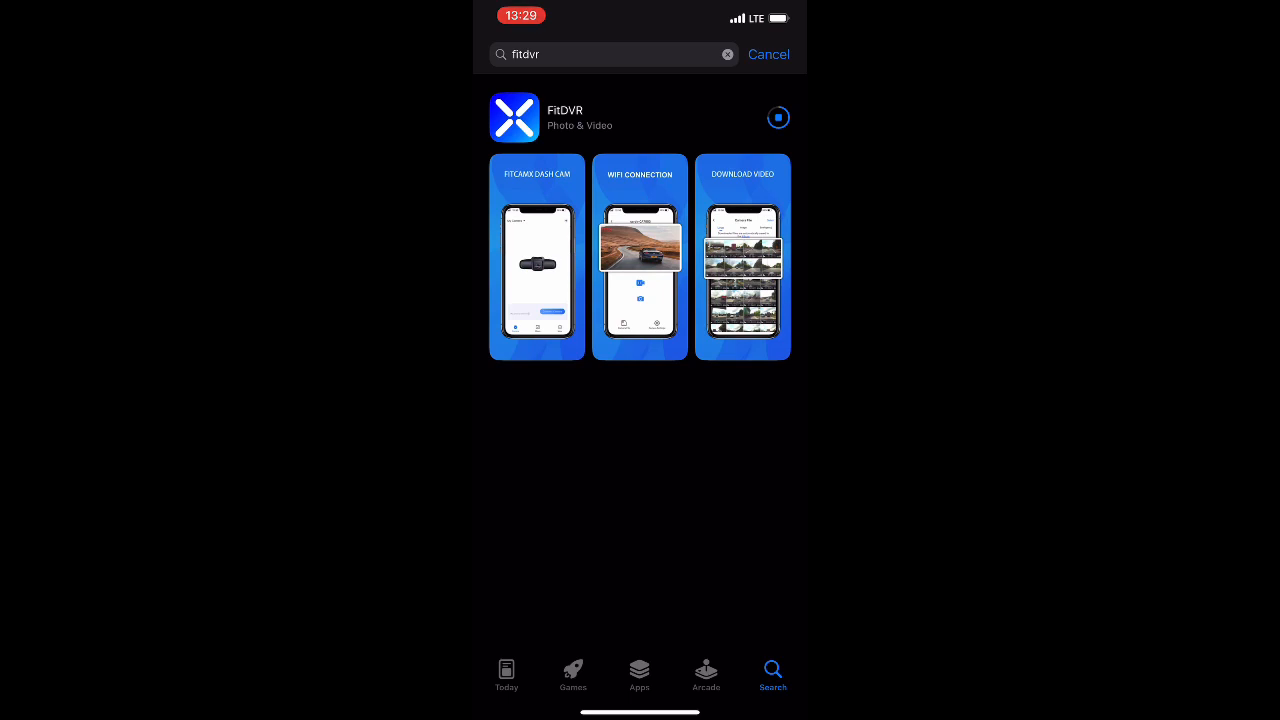
{"action": "left_click", "coordinate": [778, 116]}
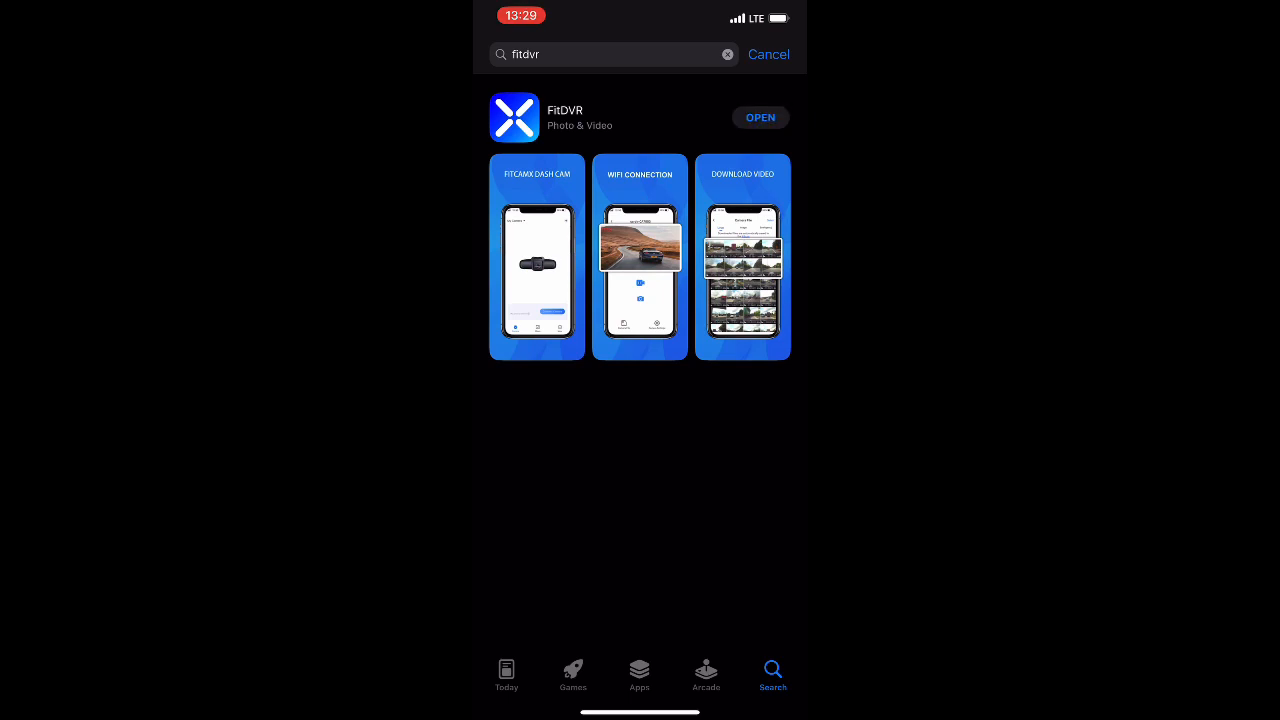
{"action": "left_click", "coordinate": [760, 116]}
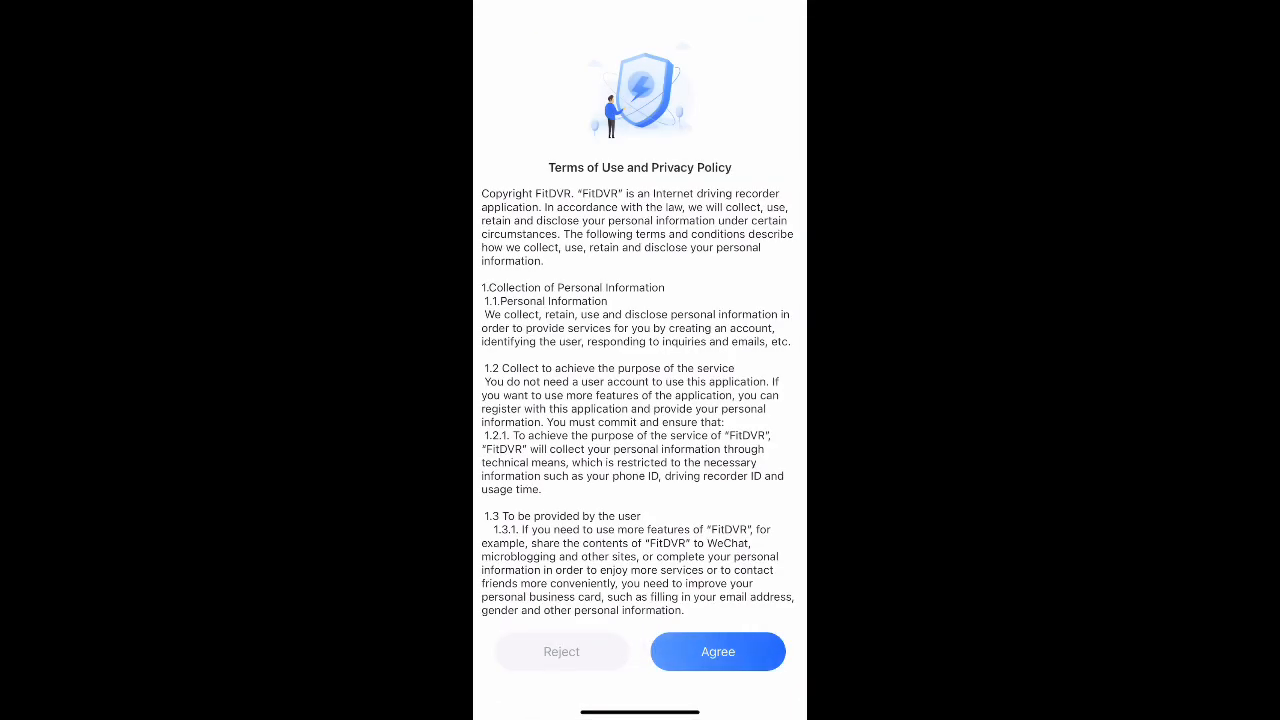
- Agree to the terms, choose Add Camera and continue past the install-and-power-on screen
{"action": "left_click", "coordinate": [716, 652]}
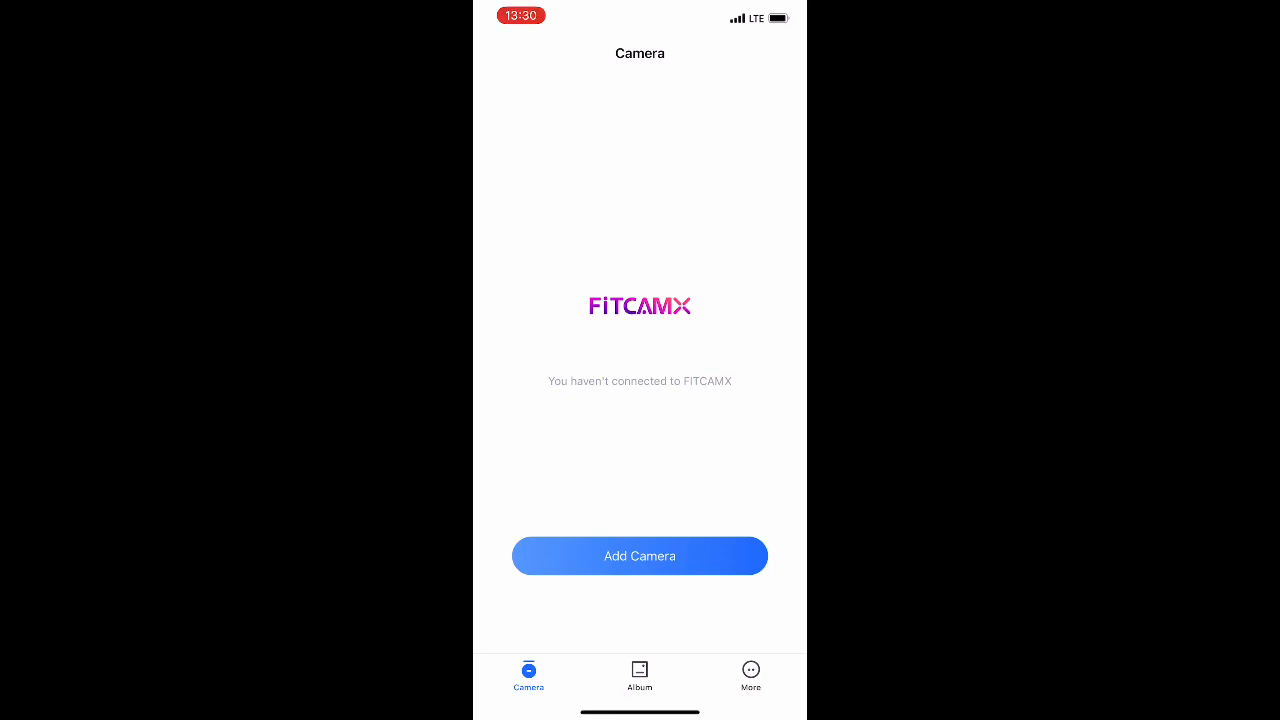
{"action": "left_click", "coordinate": [640, 556]}
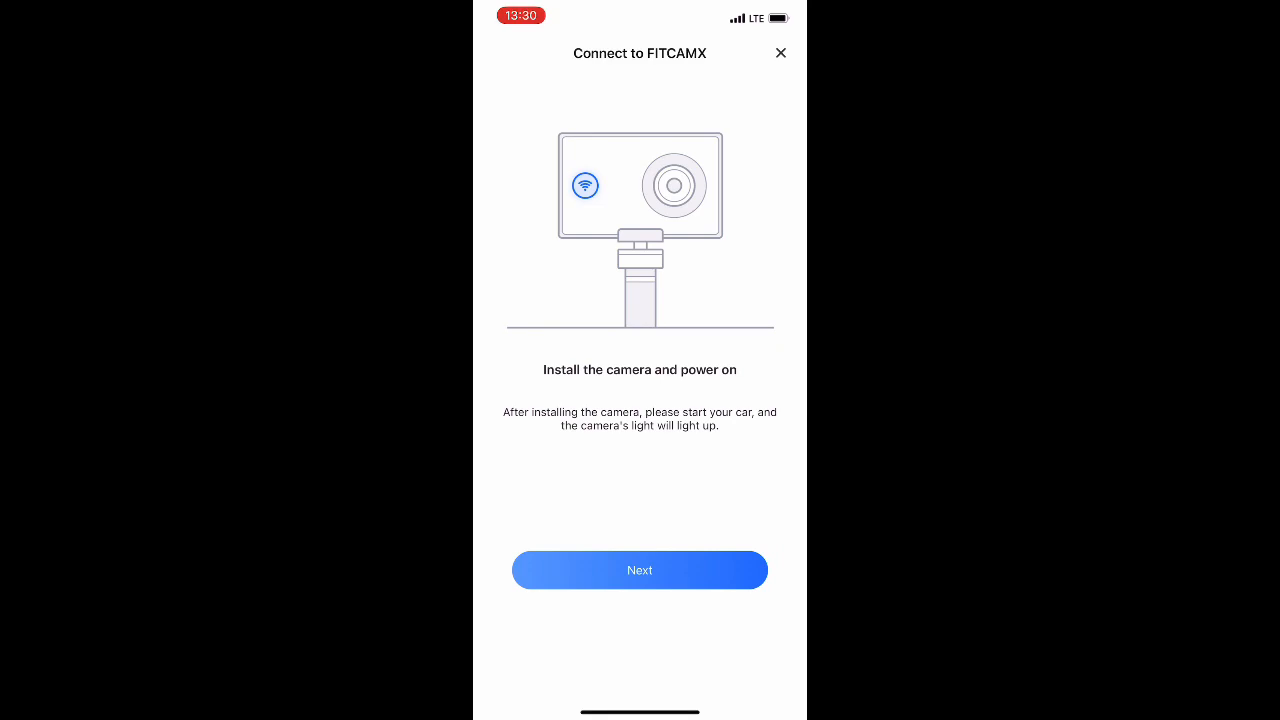
{"action": "left_click", "coordinate": [640, 570]}
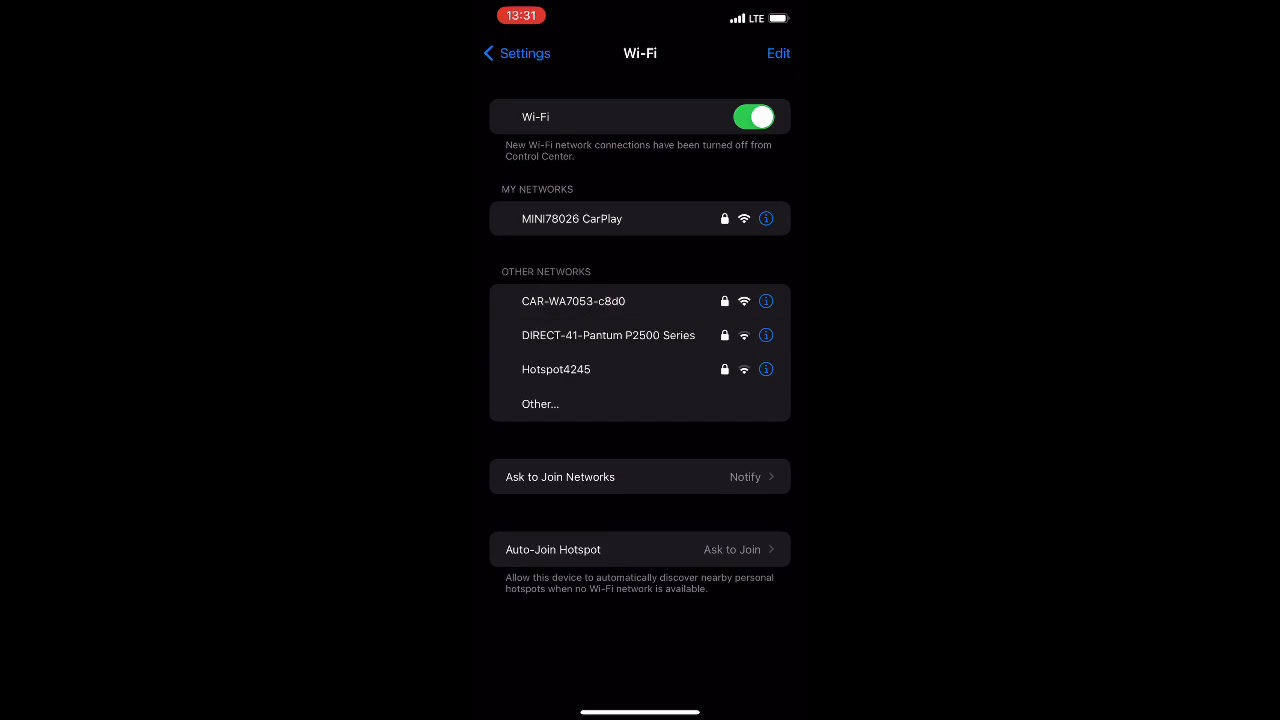
- Join the dash cam's CAR-WA7053-c8d0 Wi-Fi network from Settings with its password
{"action": "left_click", "coordinate": [572, 300]}
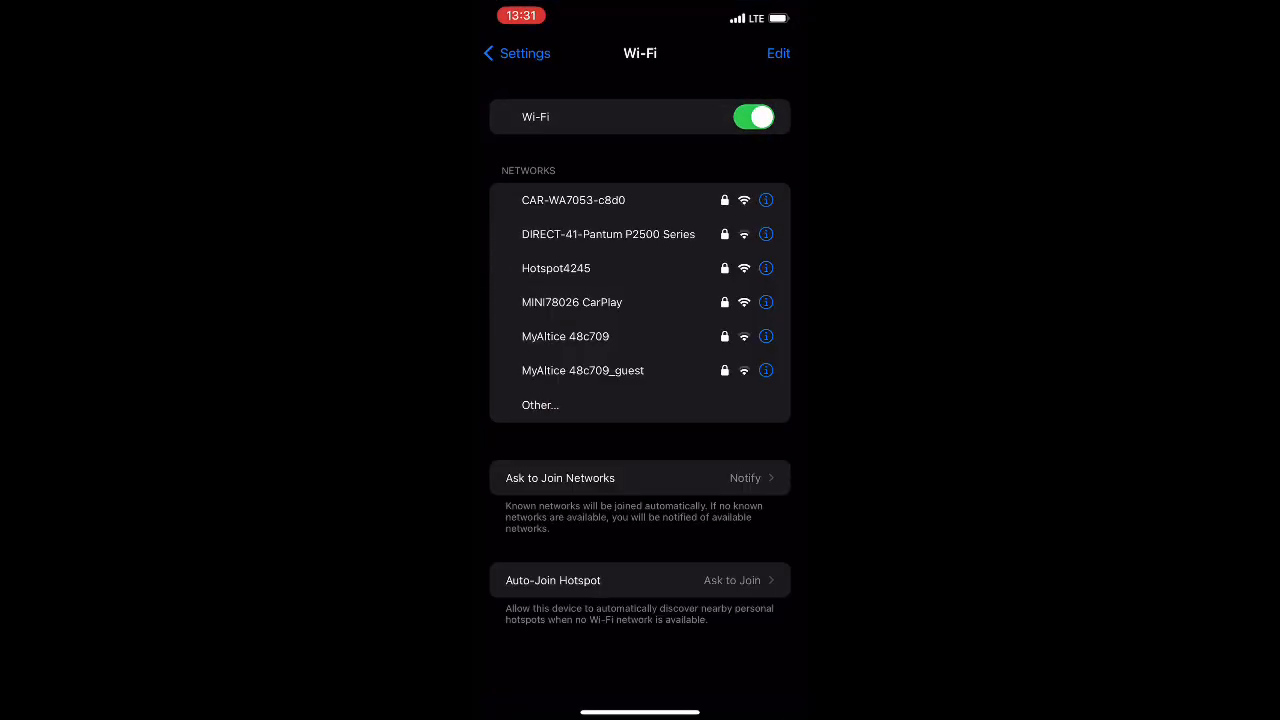
{"action": "left_click", "coordinate": [572, 200]}
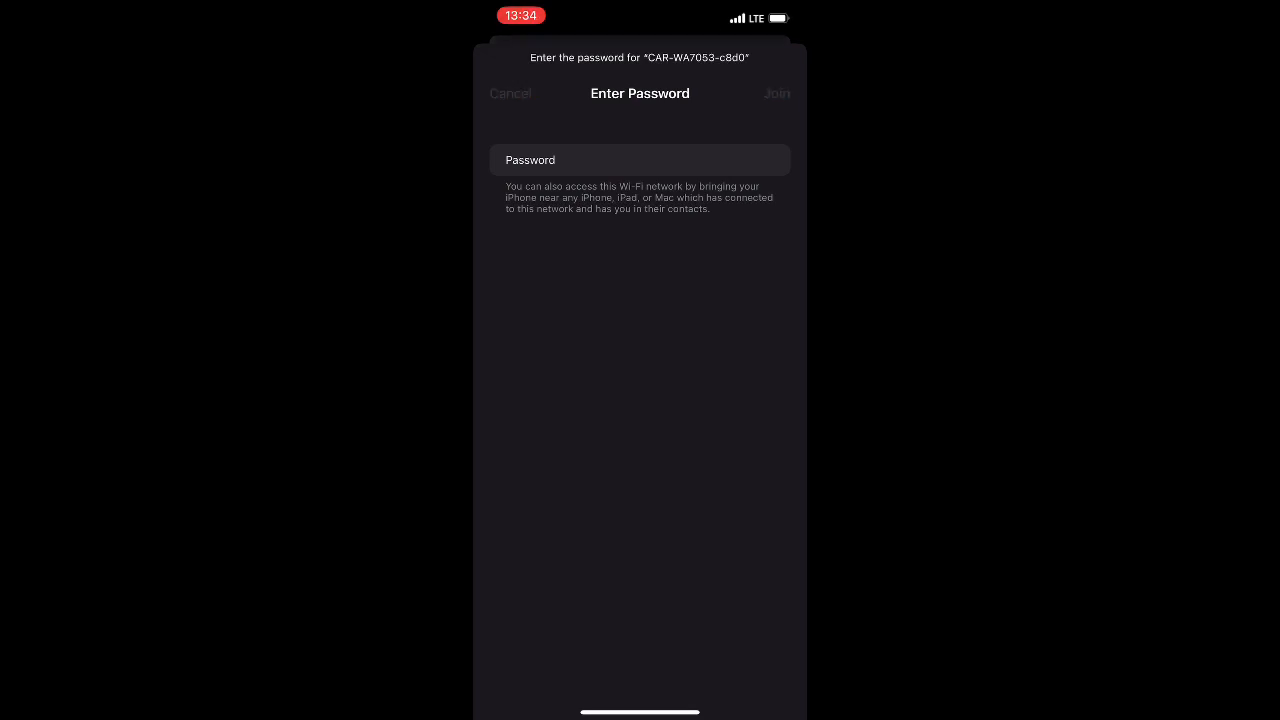
{"action": "left_click", "coordinate": [510, 94]}
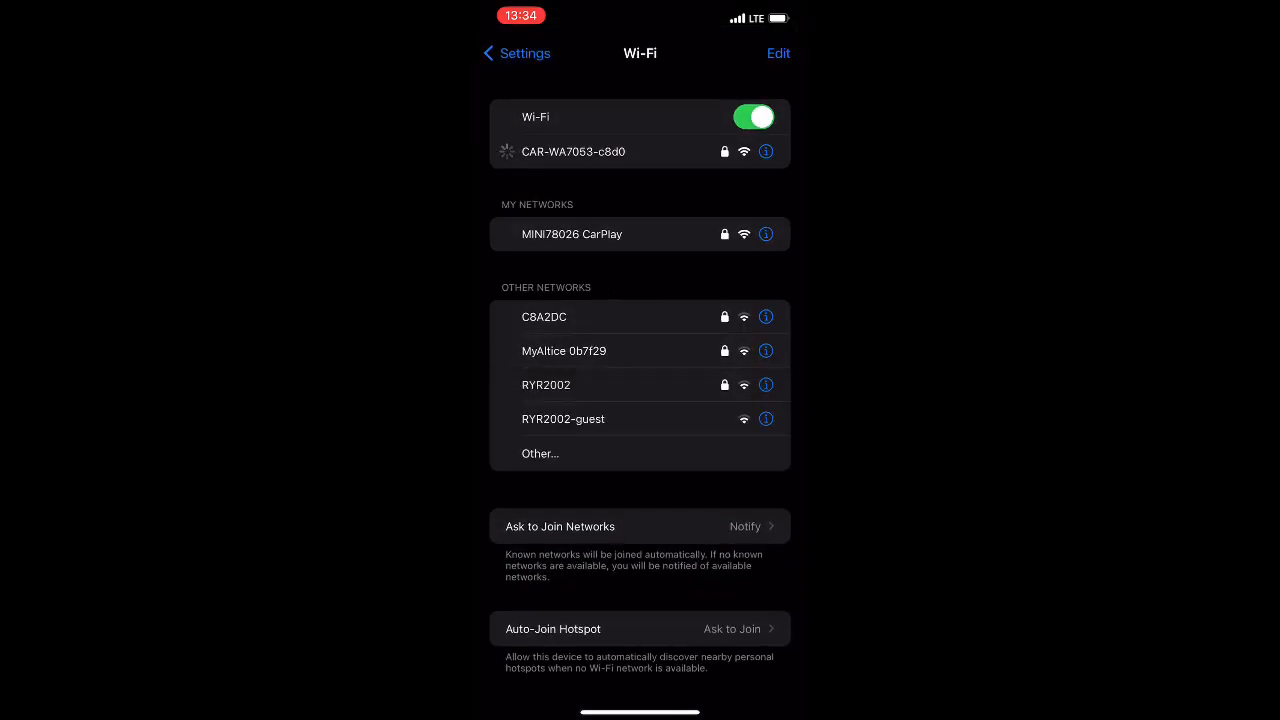
{"action": "left_click", "coordinate": [572, 152]}
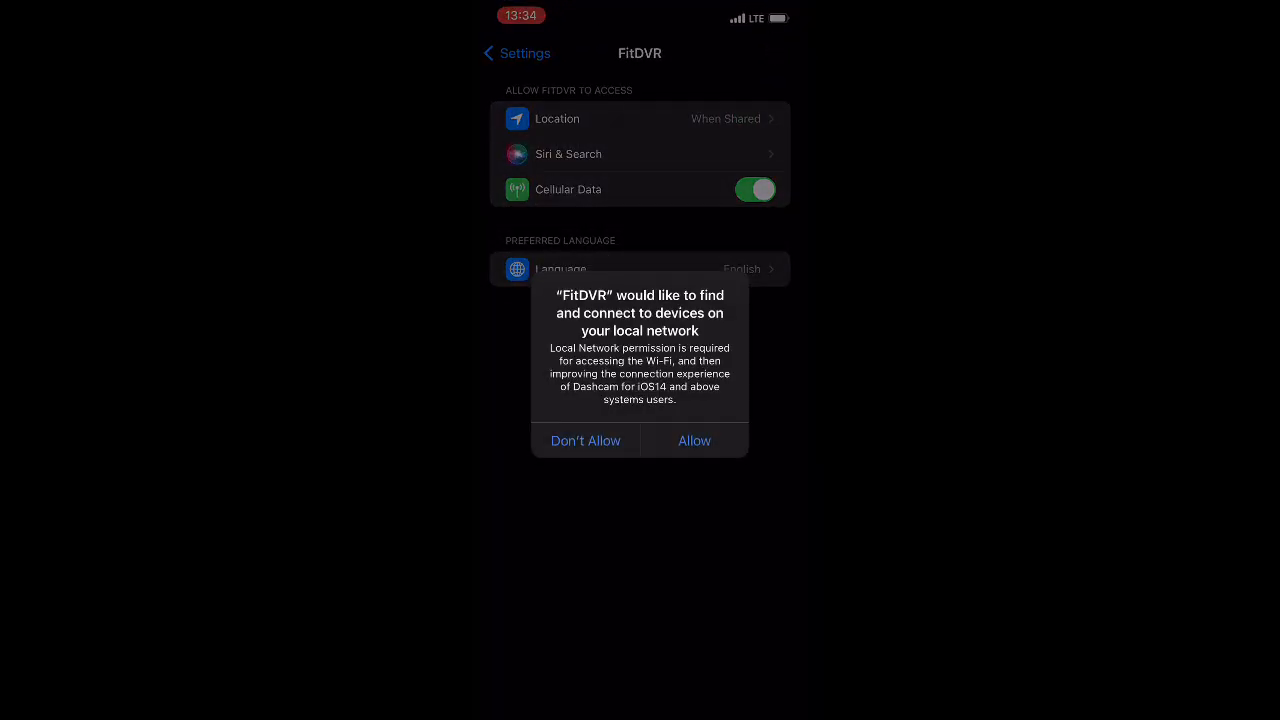
- Allow local network access and toggle the camera's recording state
{"action": "left_click", "coordinate": [694, 440]}
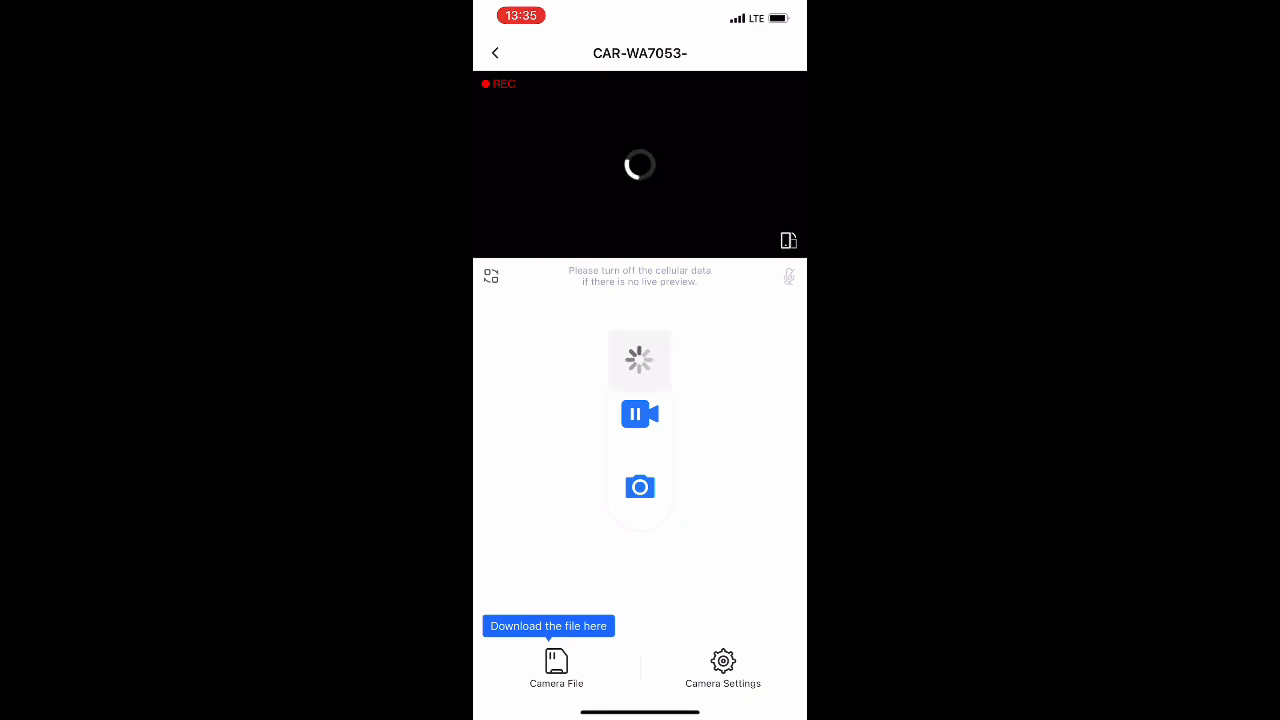
{"action": "left_click", "coordinate": [640, 414]}
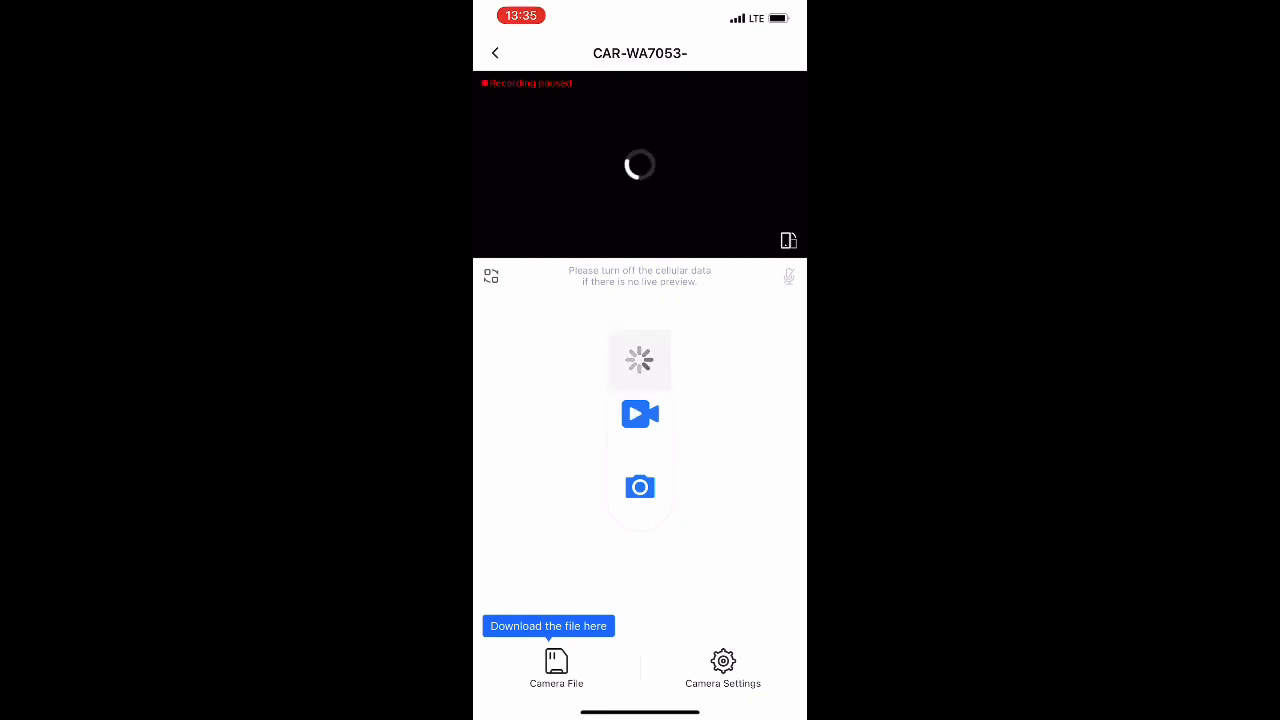
{"action": "left_click", "coordinate": [640, 414]}
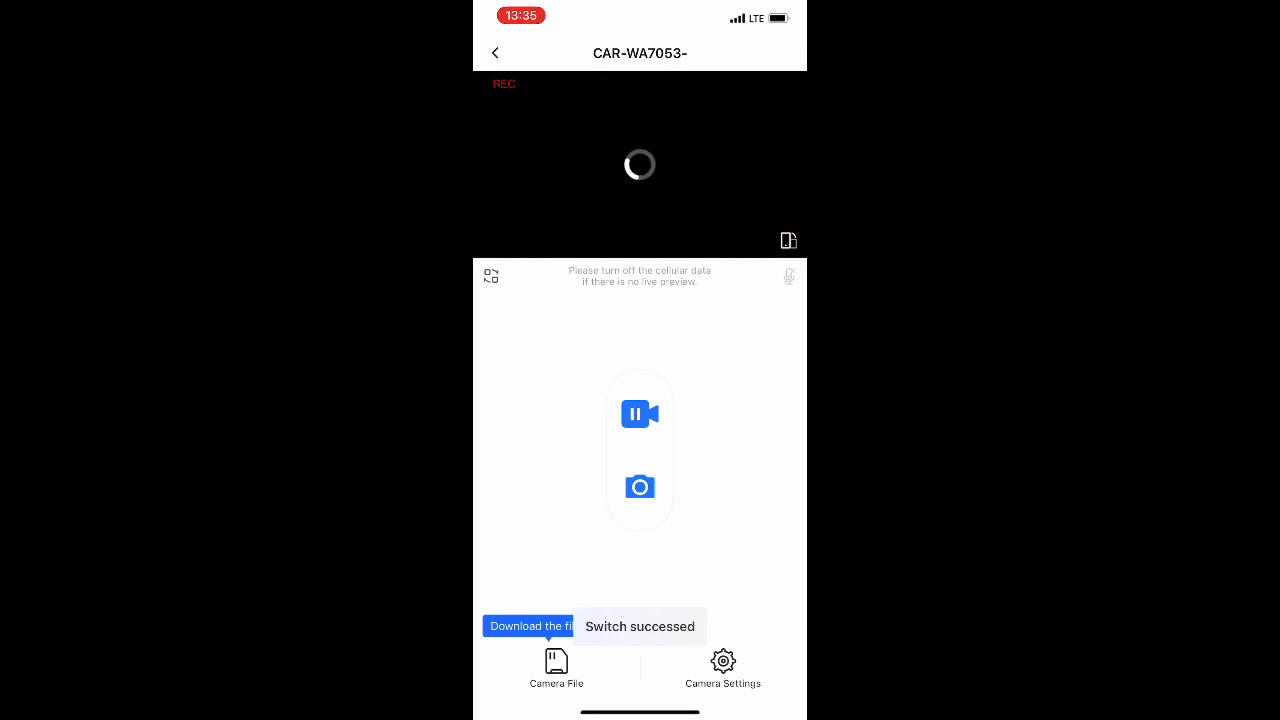
- Return to the camera list and access the FITCAMX camera's live view
{"action": "left_click", "coordinate": [496, 52]}
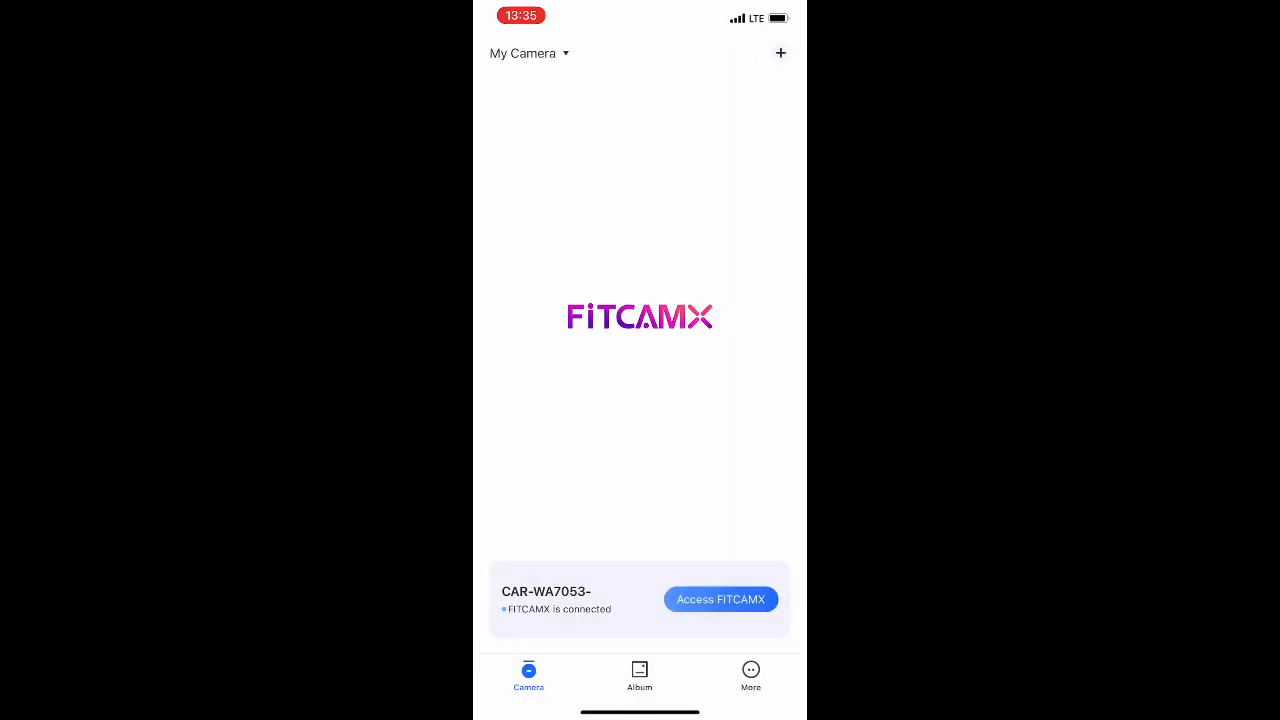
{"action": "left_click", "coordinate": [720, 600]}
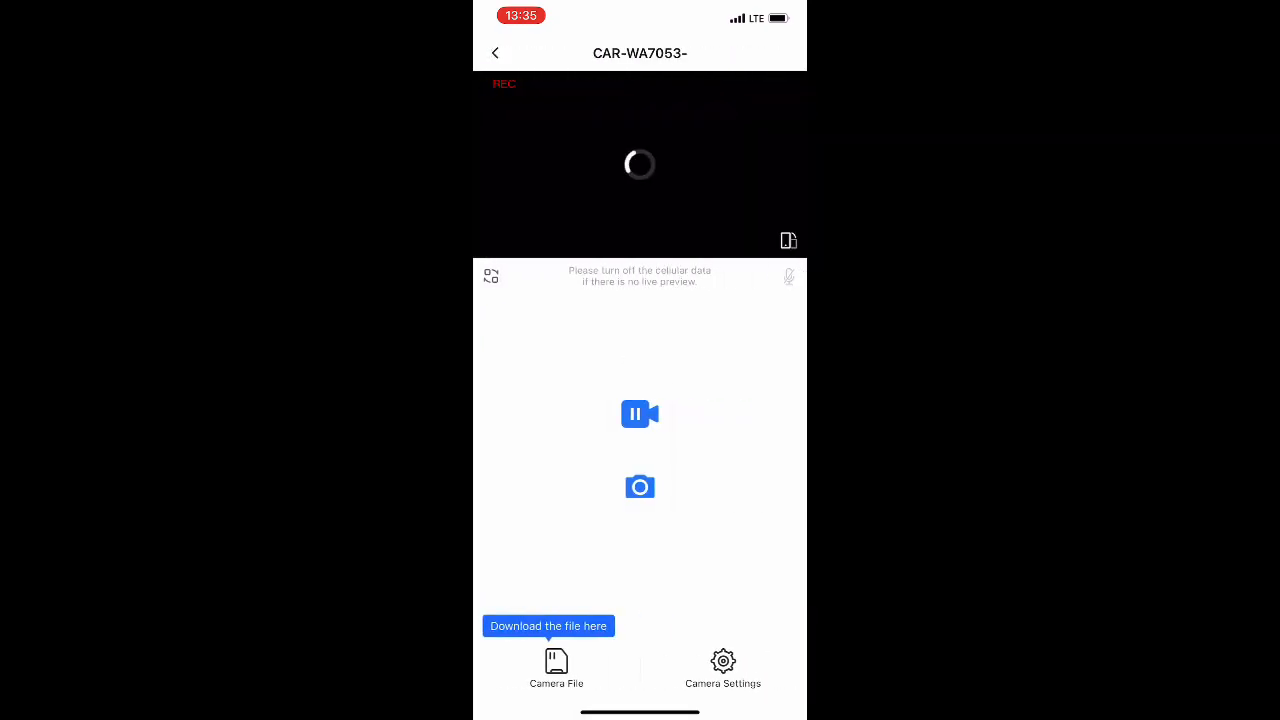
{"action": "left_click", "coordinate": [722, 668]}
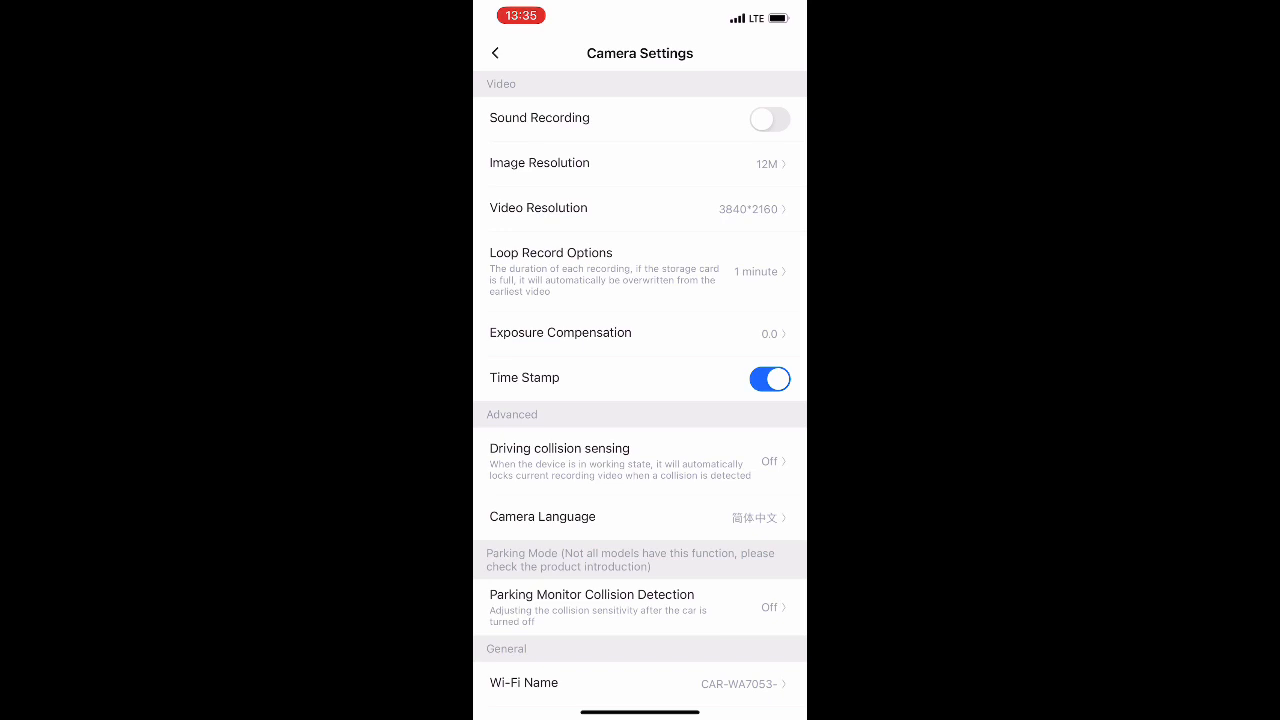
- Scroll the Camera Settings list and choose the Wi-Fi Name setting
{"action": "left_click", "coordinate": [640, 516]}
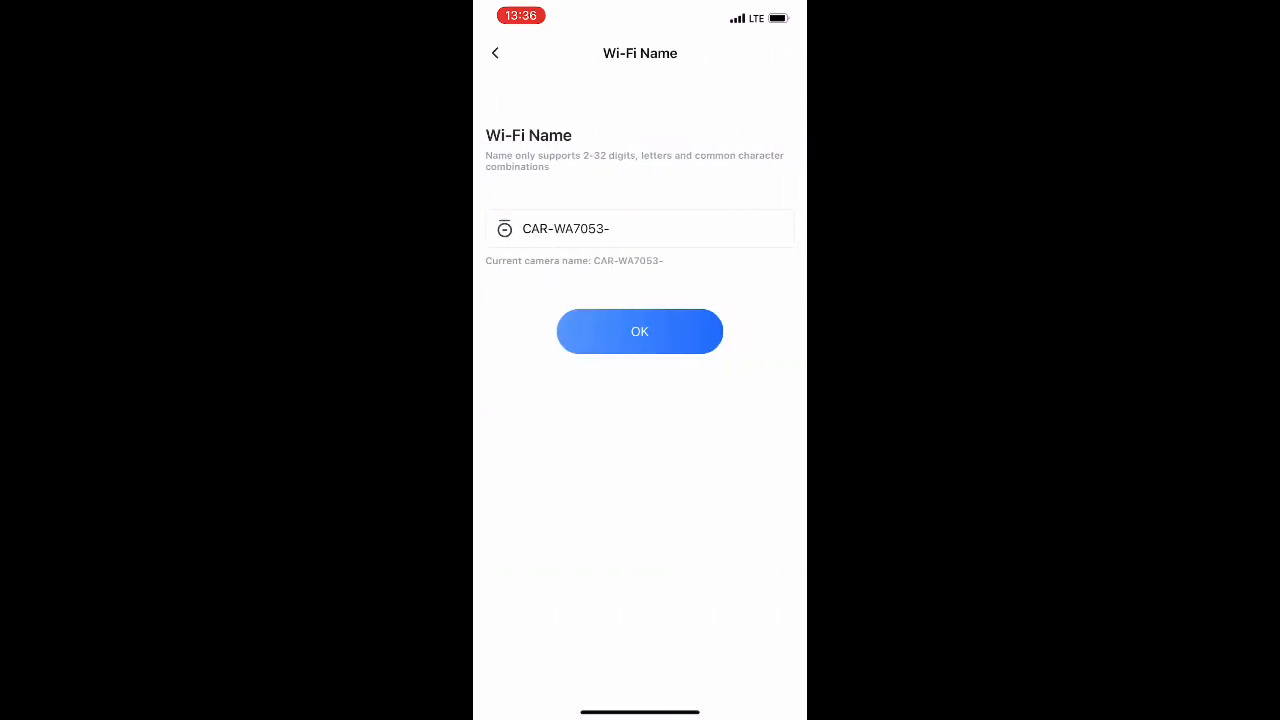
- Edit the camera's Wi-Fi name to CAR-Mini-Harri
{"action": "left_click", "coordinate": [640, 228]}
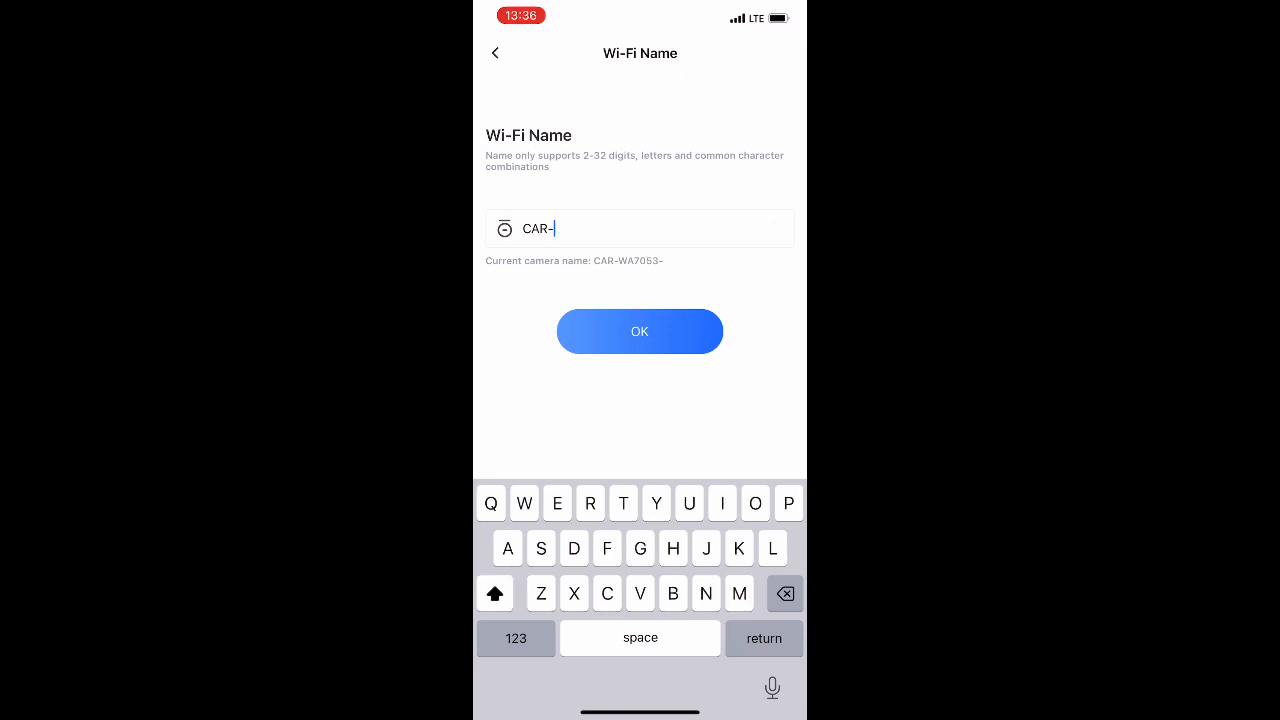
{"action": "type", "text": "Mini"}
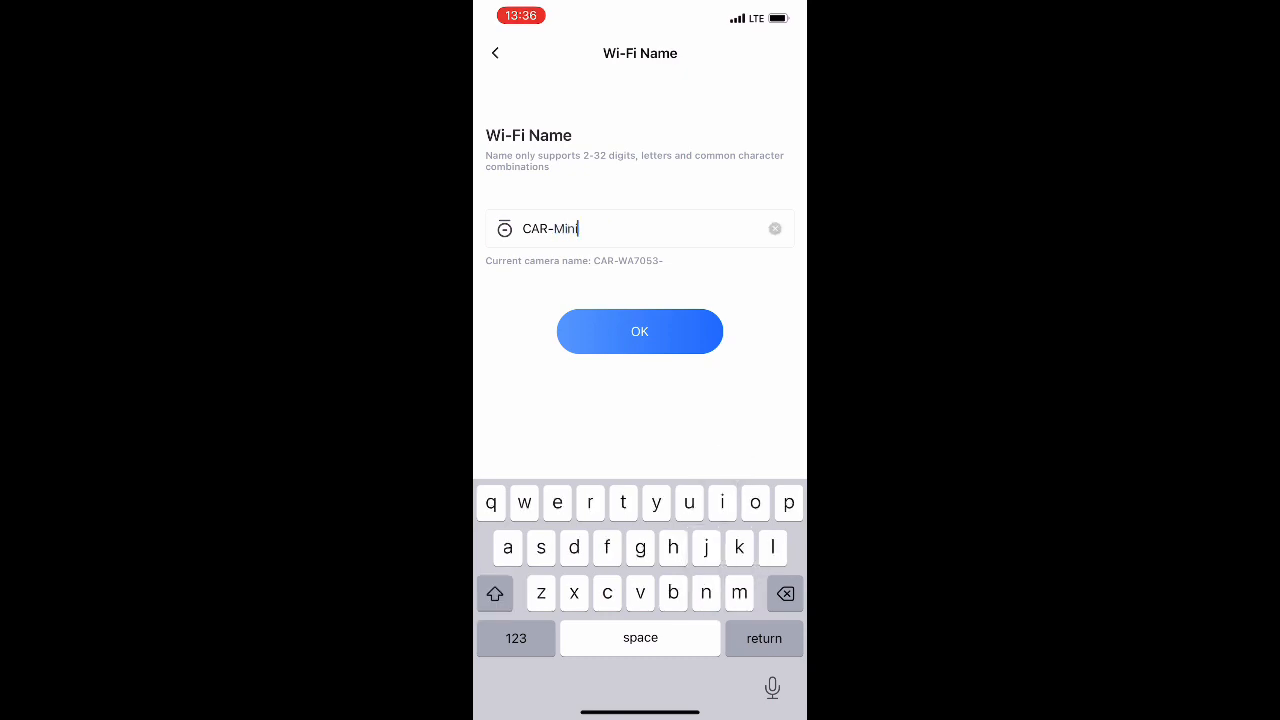
{"action": "type", "text": "-"}
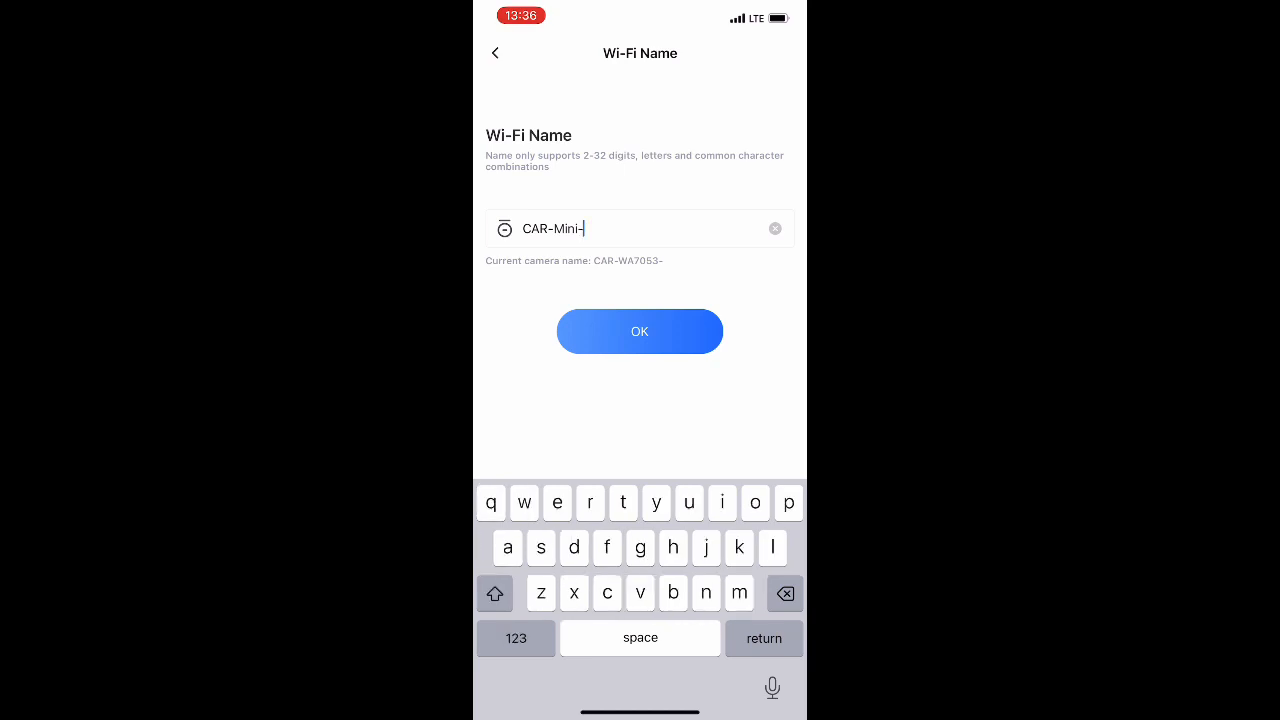
{"action": "left_click", "coordinate": [494, 592]}
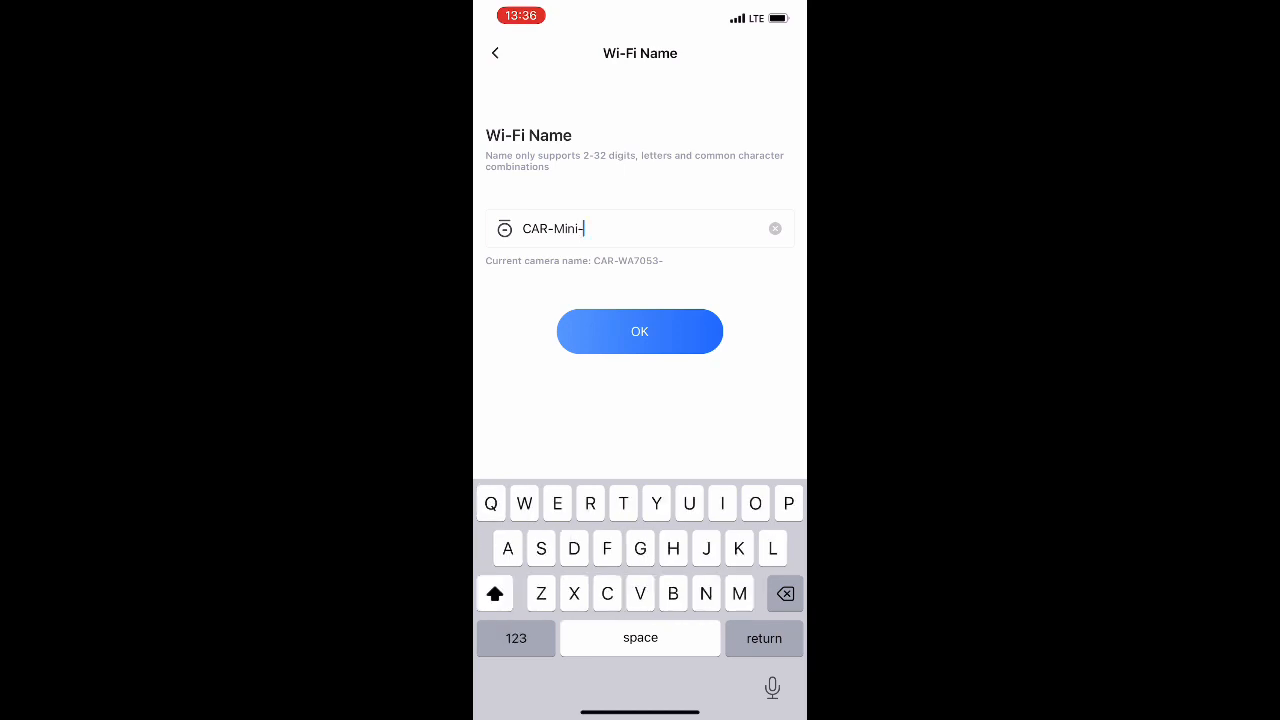
{"action": "type", "text": "Harri"}
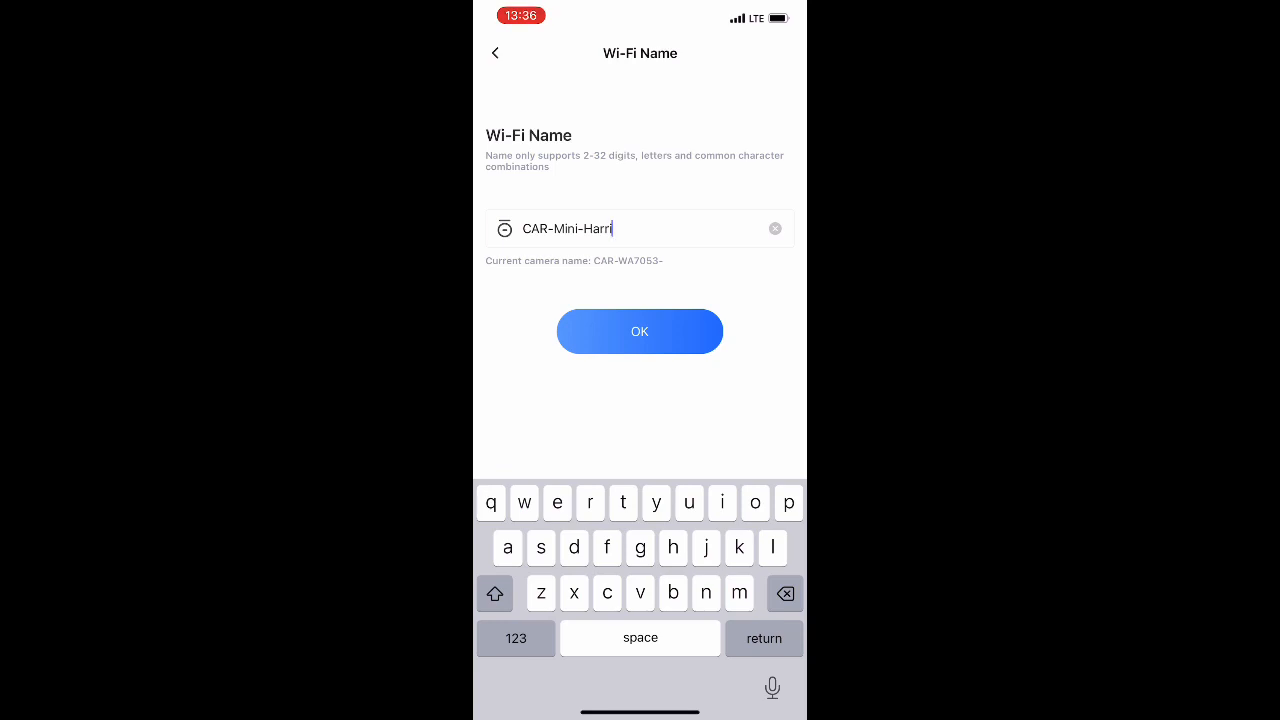
- Save the new Wi-Fi name and confirm the change in the alert
{"action": "left_click", "coordinate": [640, 332]}
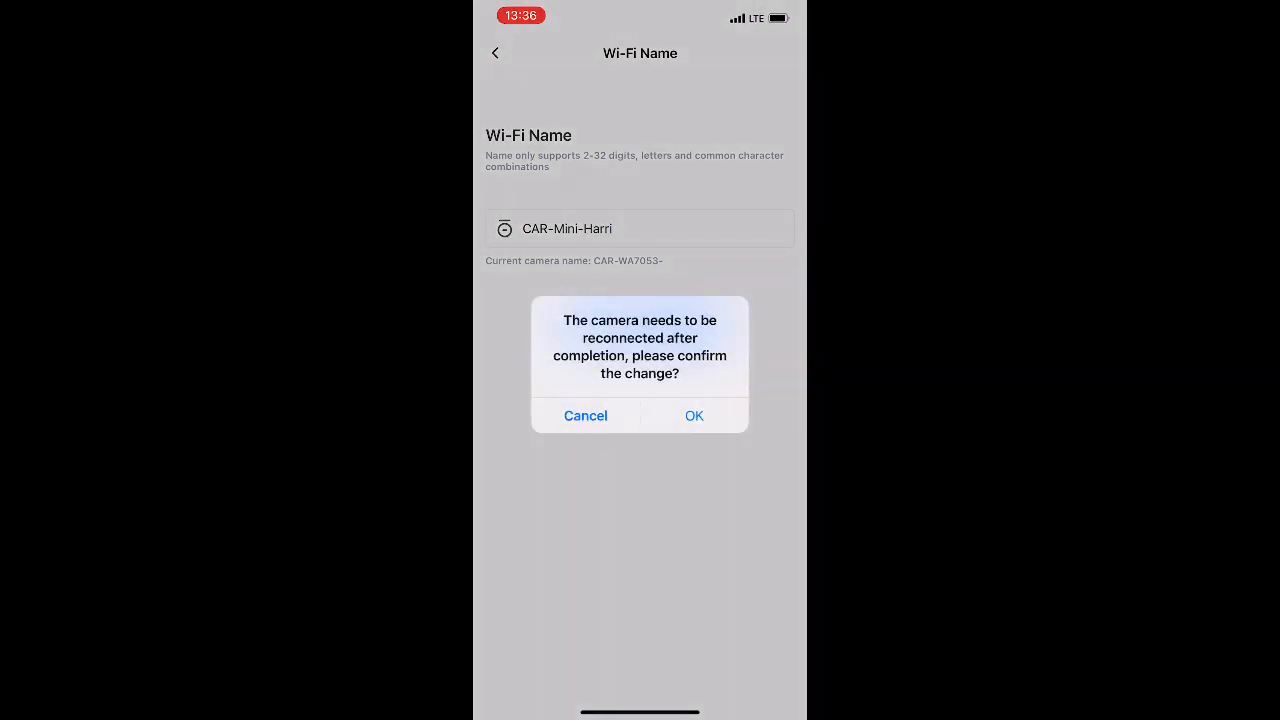
{"action": "left_click", "coordinate": [694, 414]}
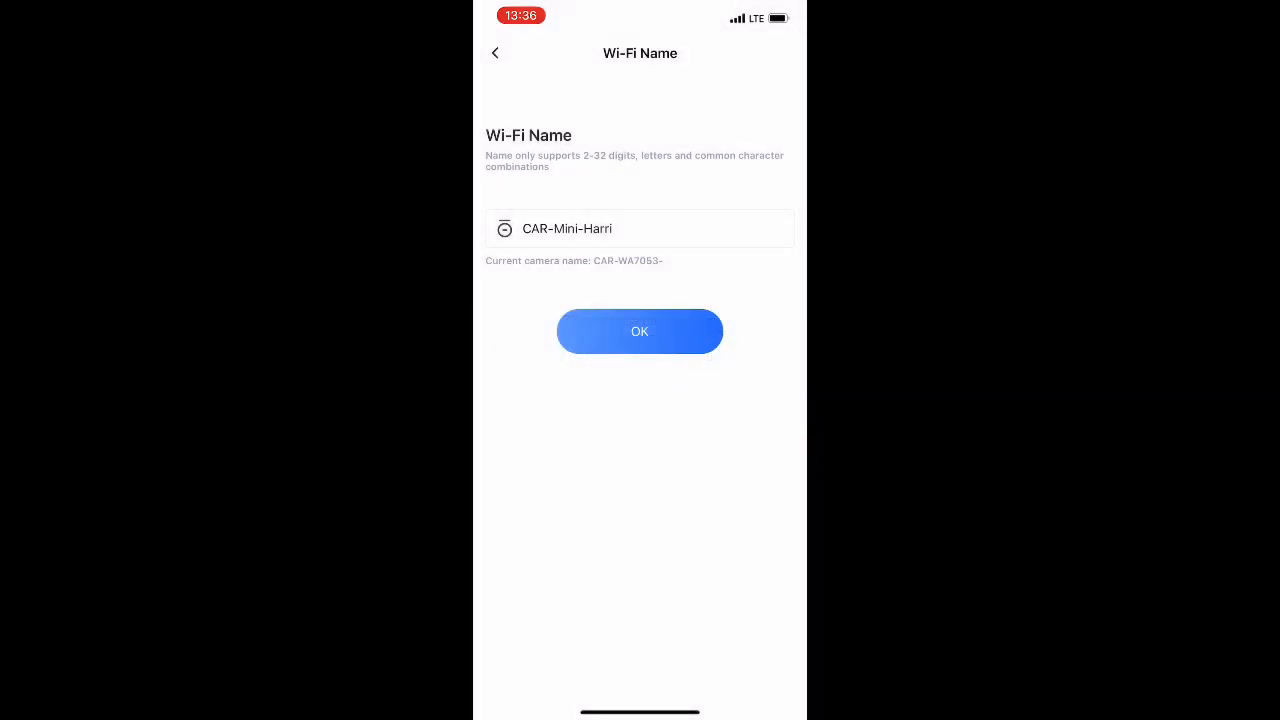
{"action": "left_click", "coordinate": [640, 332]}
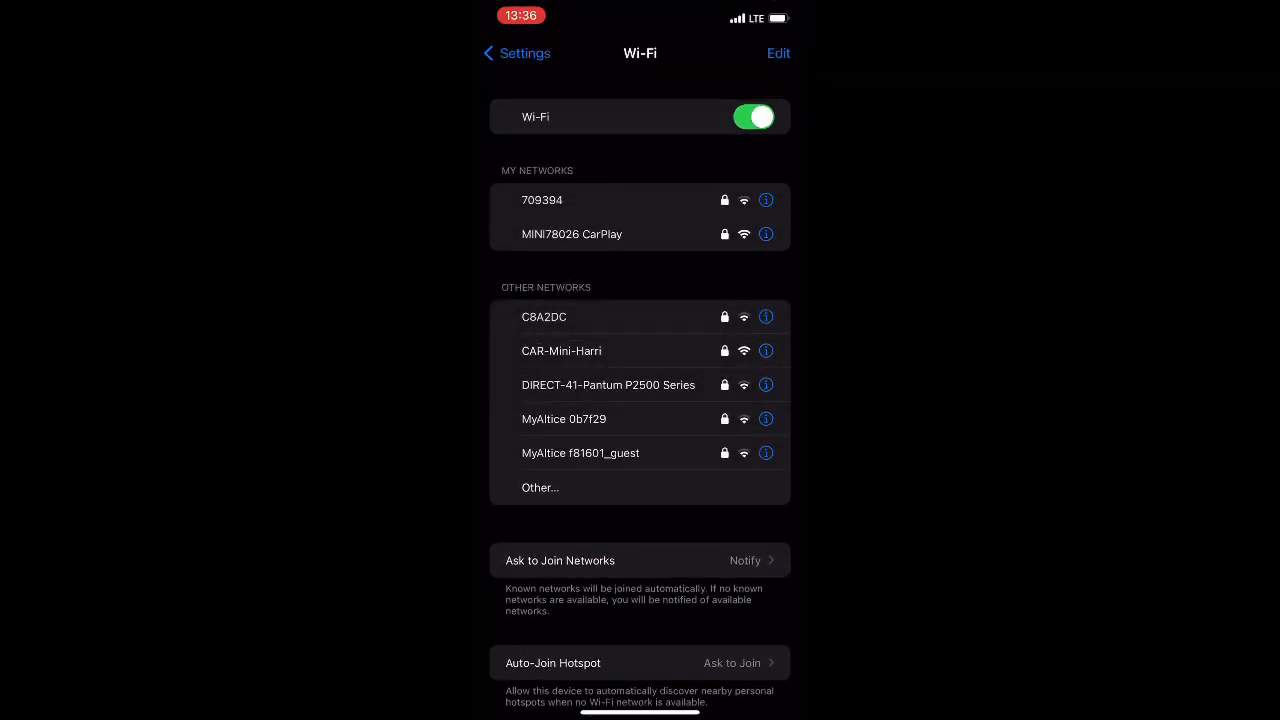
- Select the renamed CAR-Mini-Harri network in Settings and start entering its password
{"action": "left_click", "coordinate": [560, 350]}
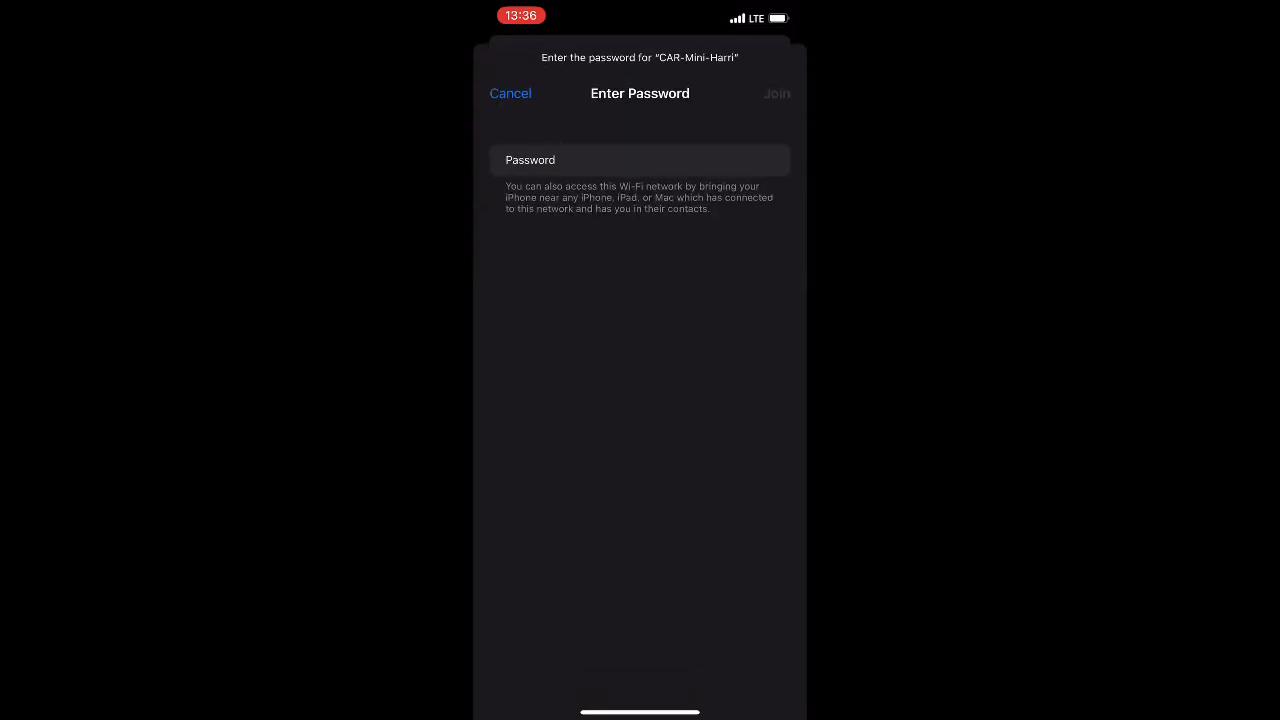
{"action": "left_click", "coordinate": [510, 94]}
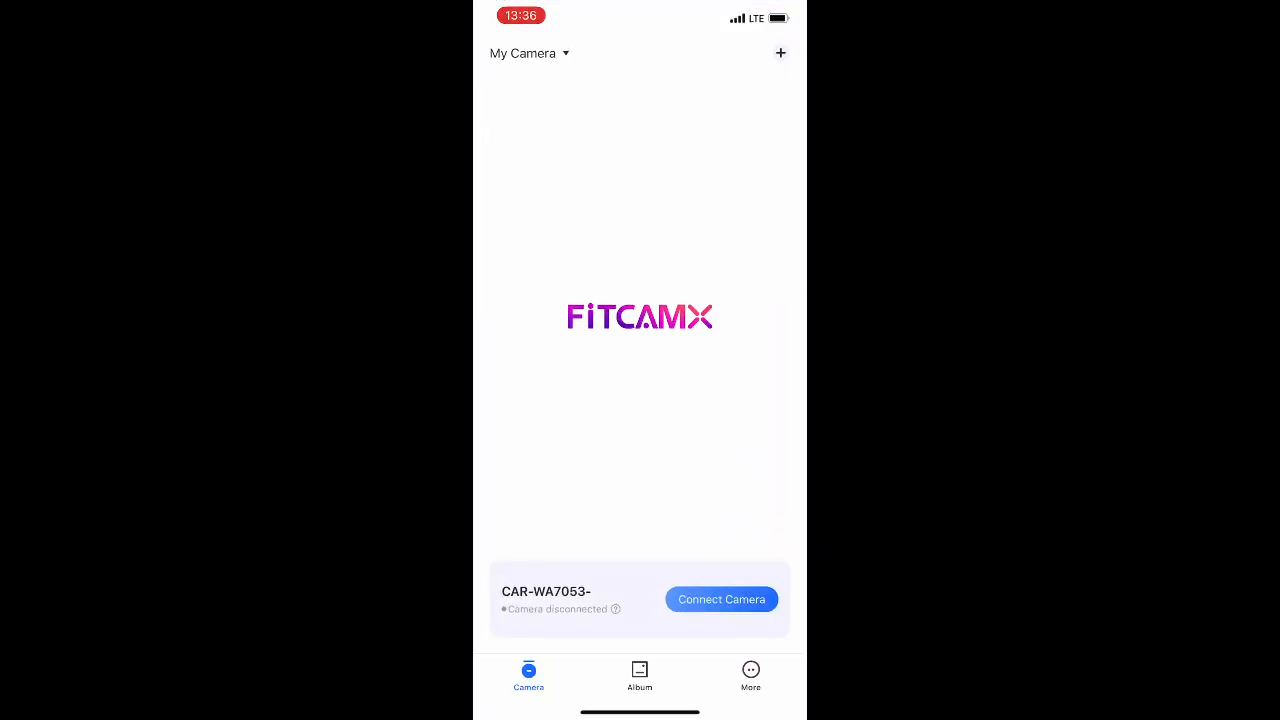
- Connect to the dash cam from FitDVR's home screen and load the CAR-Mini-Harri live view
{"action": "left_click", "coordinate": [720, 600]}
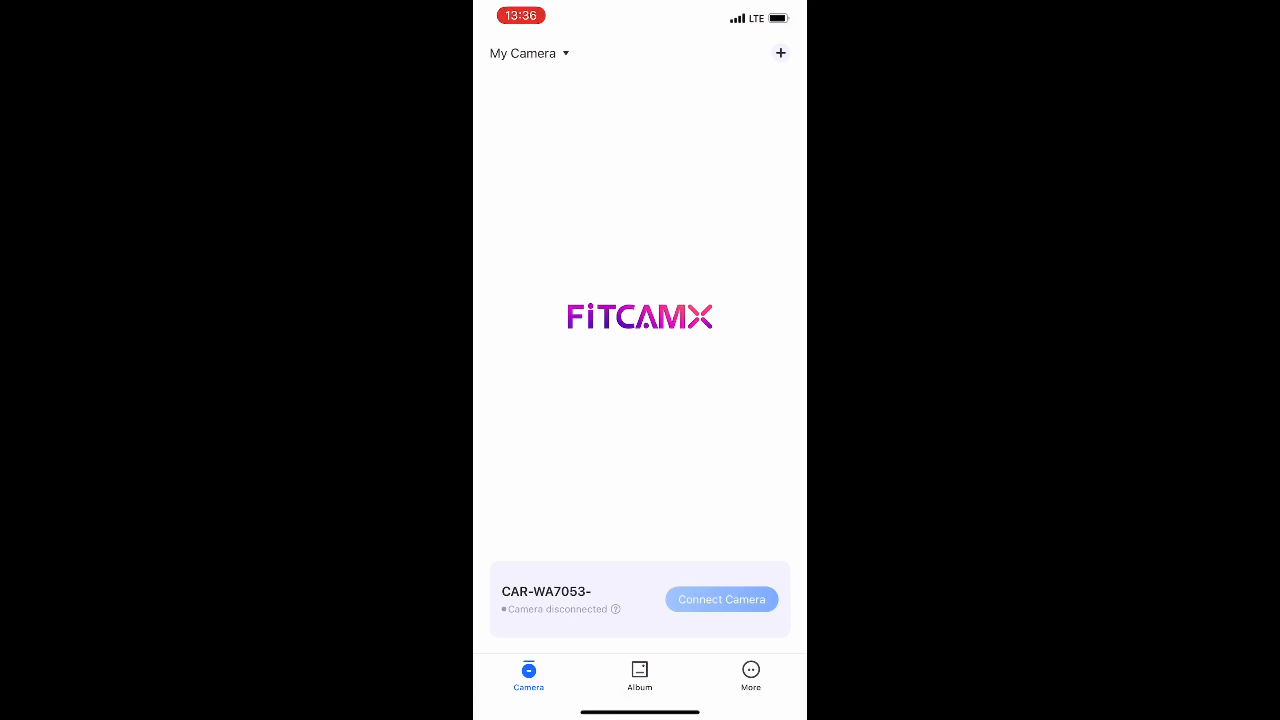
{"action": "left_click", "coordinate": [720, 600]}
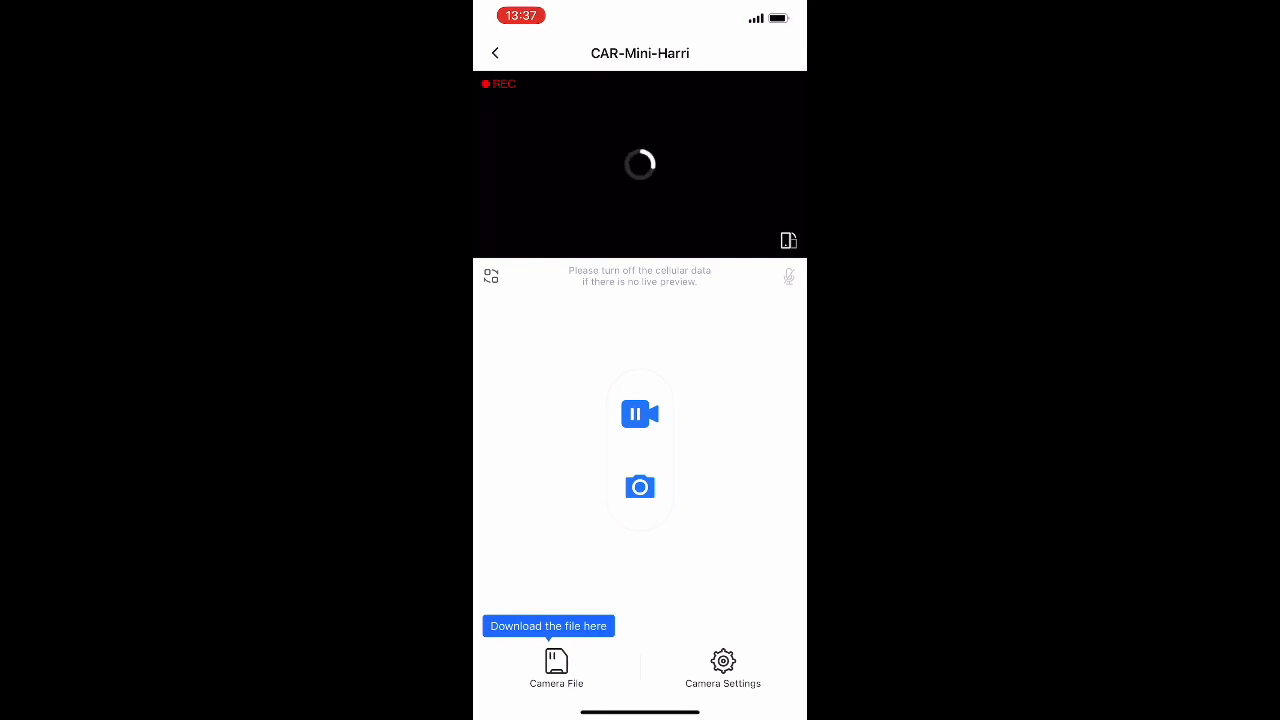
- Dismiss the download tip, let the preview stream and list the recordings stored on the camera
{"action": "left_click", "coordinate": [556, 670]}
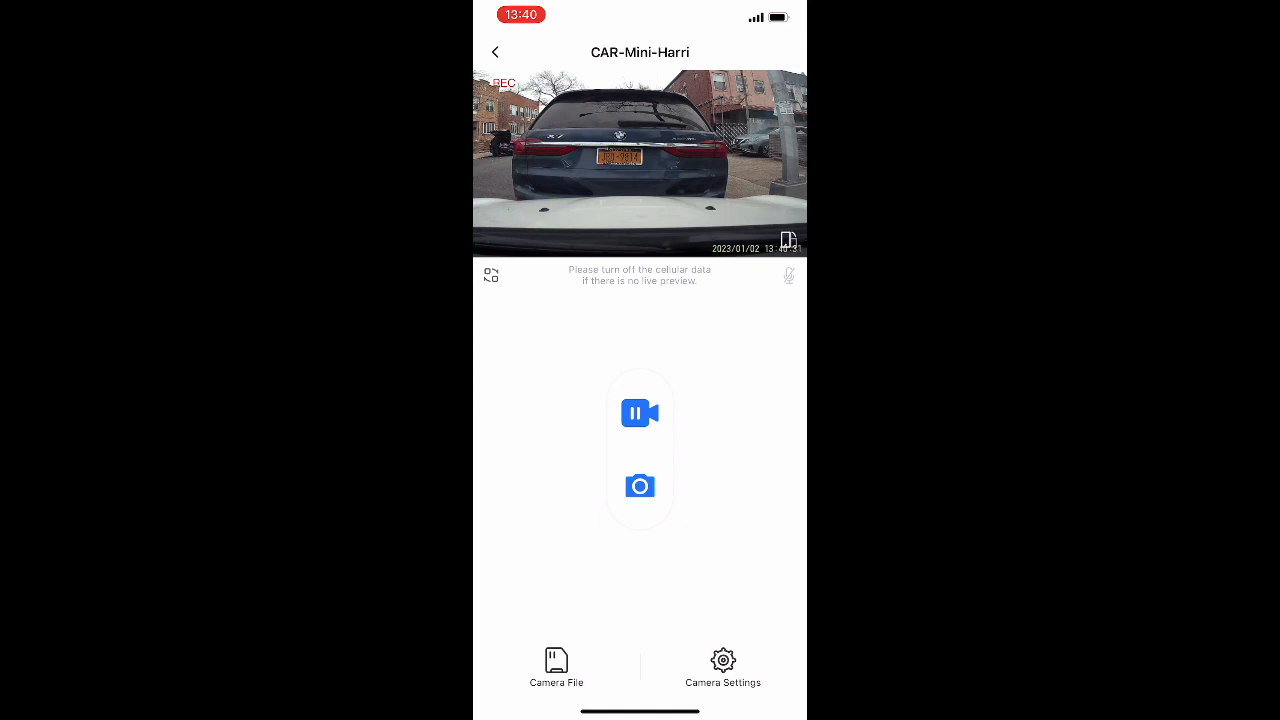
{"action": "left_click", "coordinate": [640, 486]}
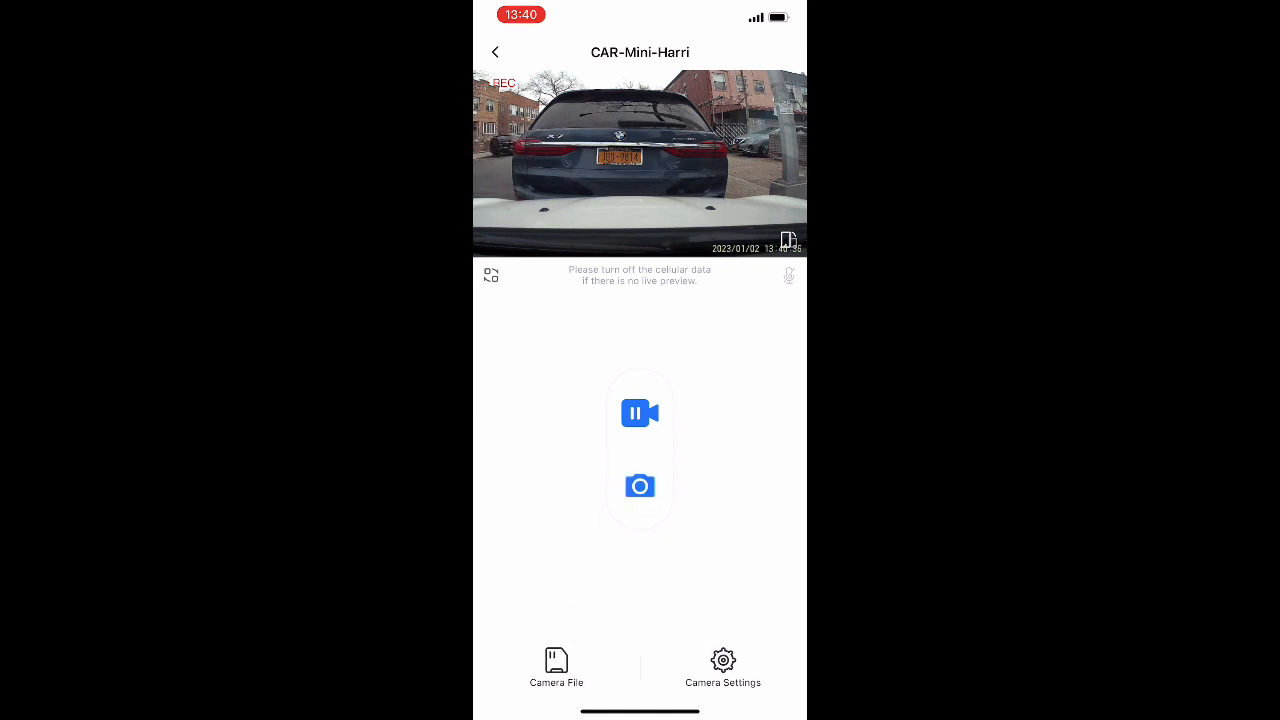
{"action": "left_click", "coordinate": [556, 668]}
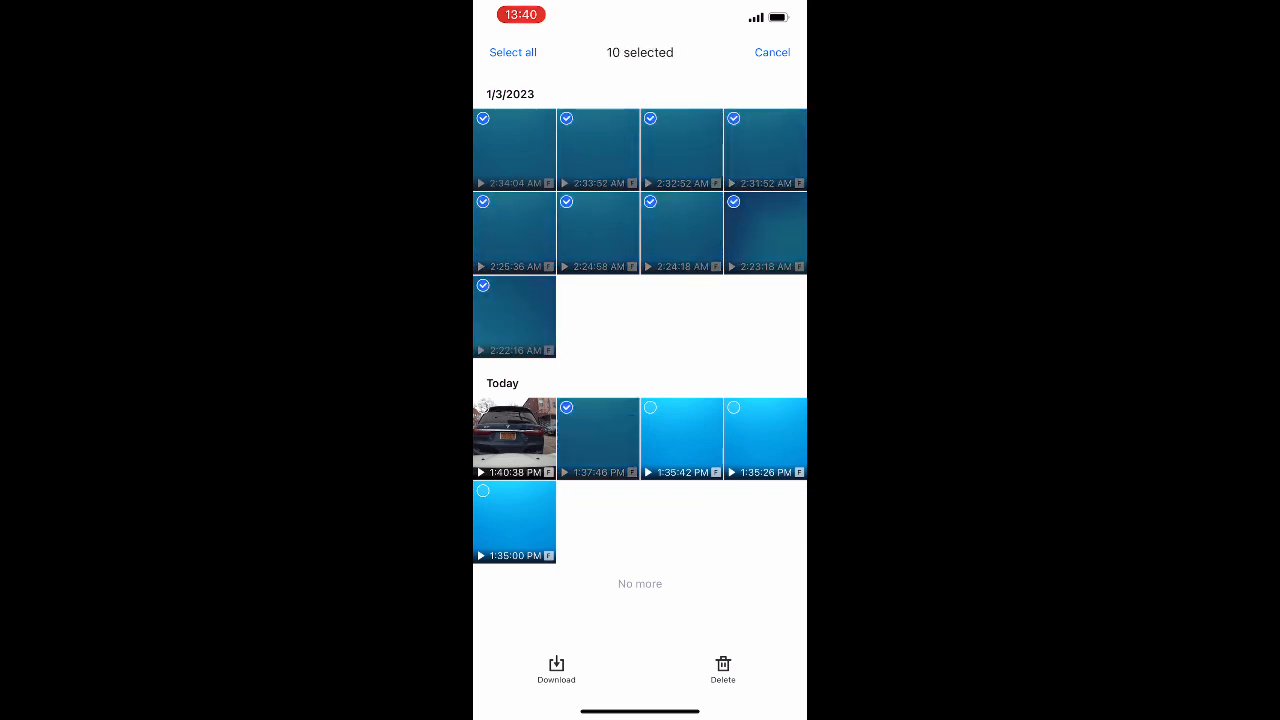
- Delete the selected old loop videos from the camera and confirm
{"action": "left_click", "coordinate": [722, 670]}
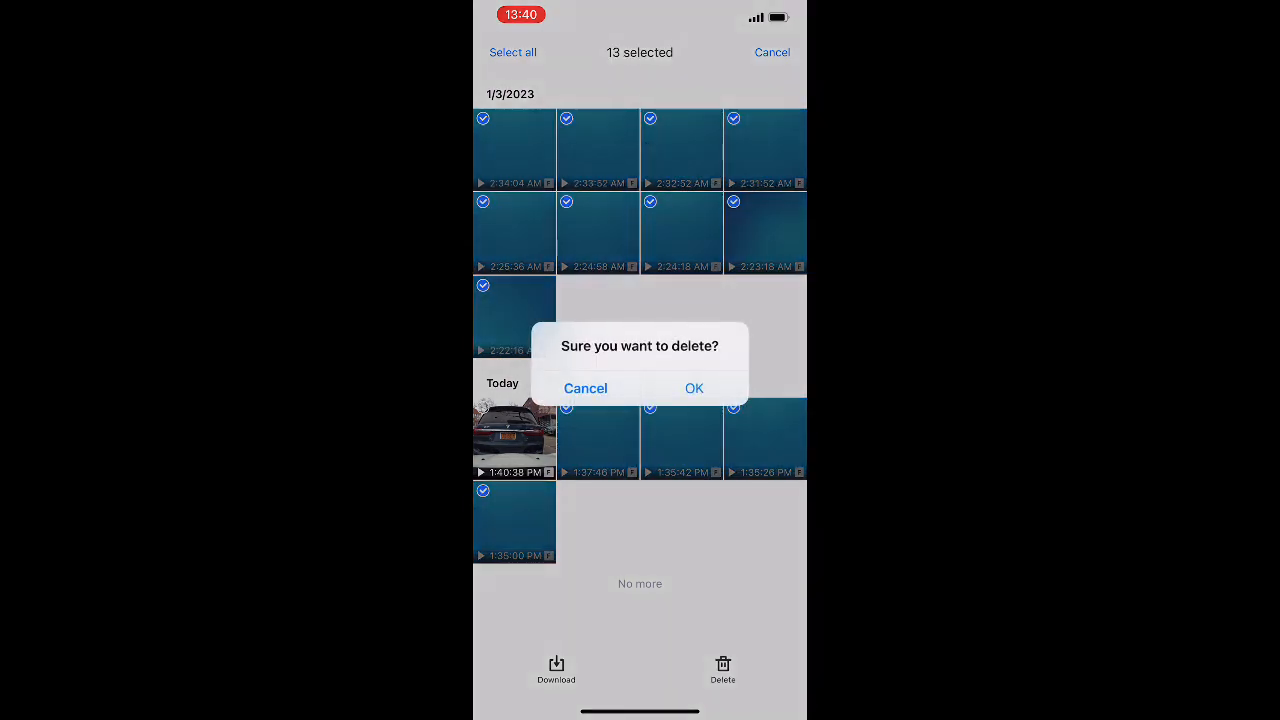
{"action": "left_click", "coordinate": [694, 388]}
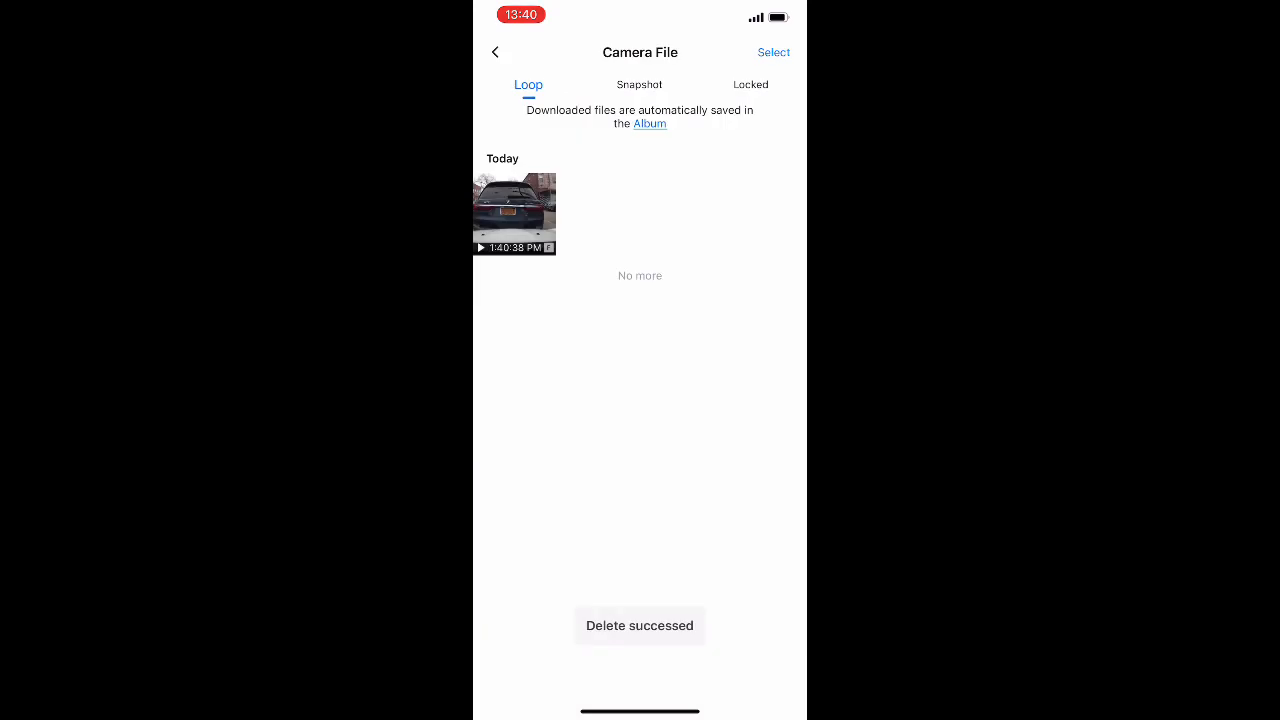
- Delete the lone snapshot photo, check the Locked tab is empty and return to the live preview
{"action": "left_click", "coordinate": [640, 84]}
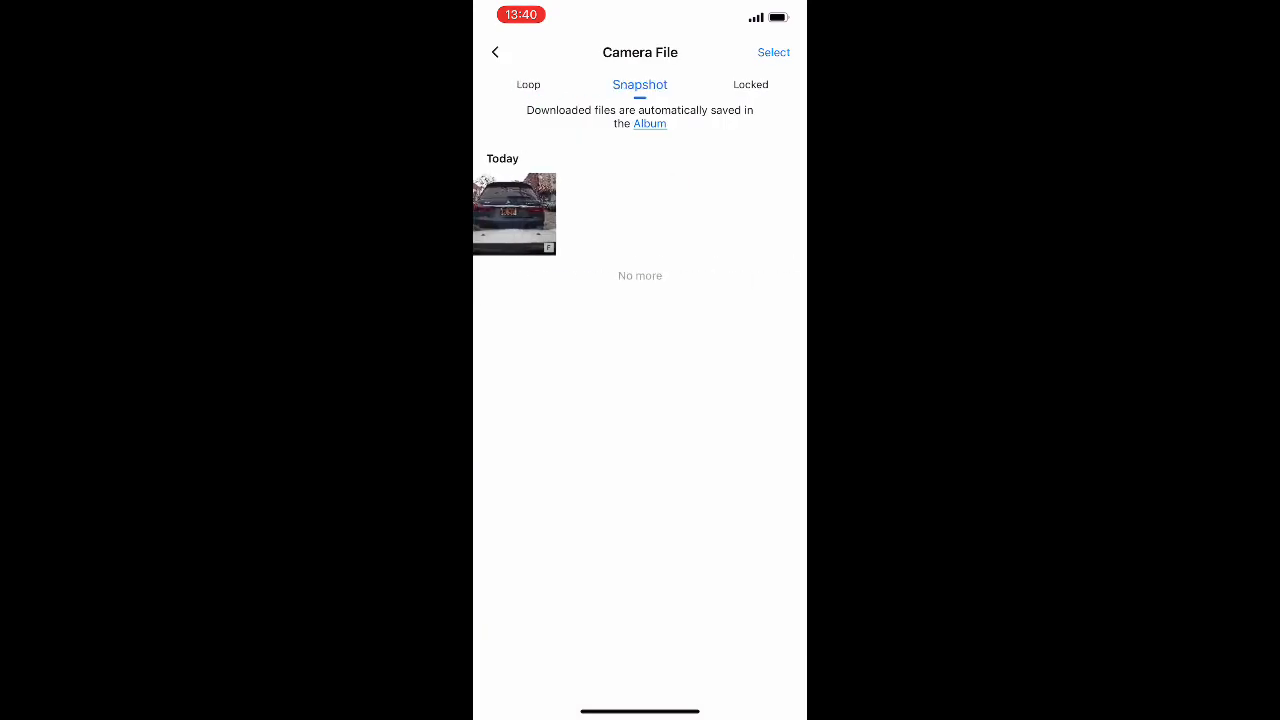
{"action": "left_click", "coordinate": [514, 214]}
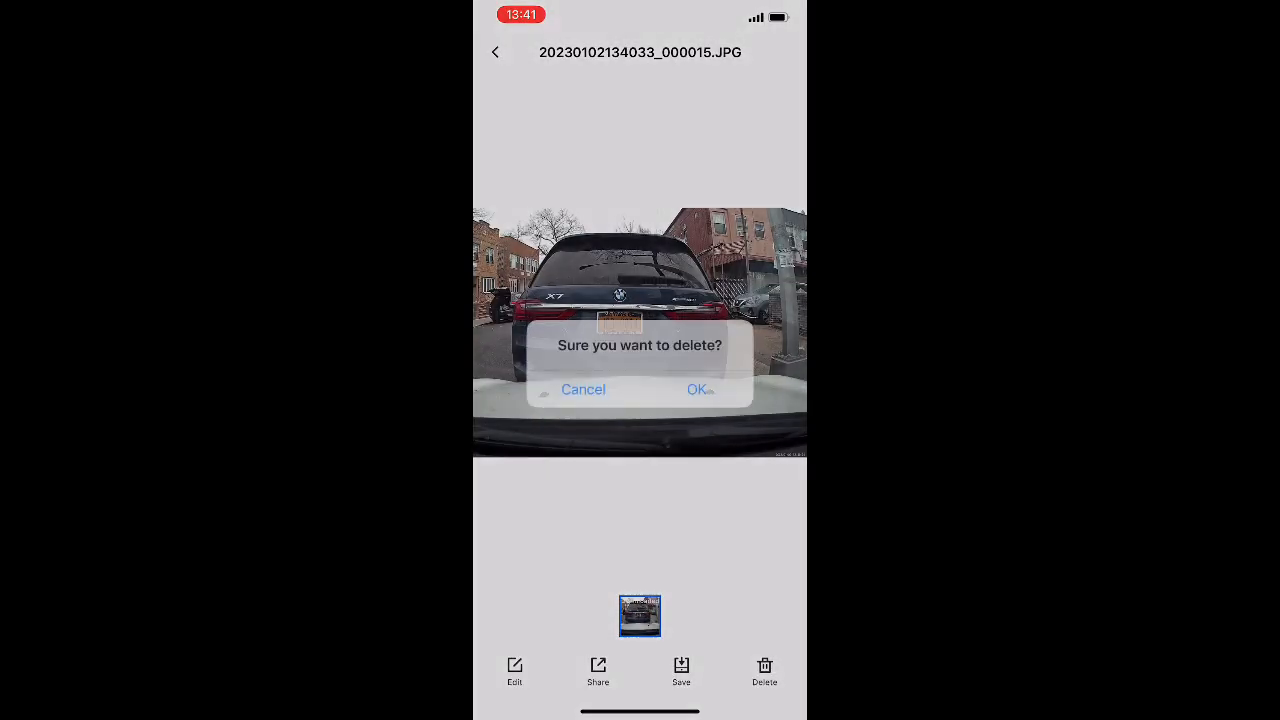
{"action": "left_click", "coordinate": [696, 388]}
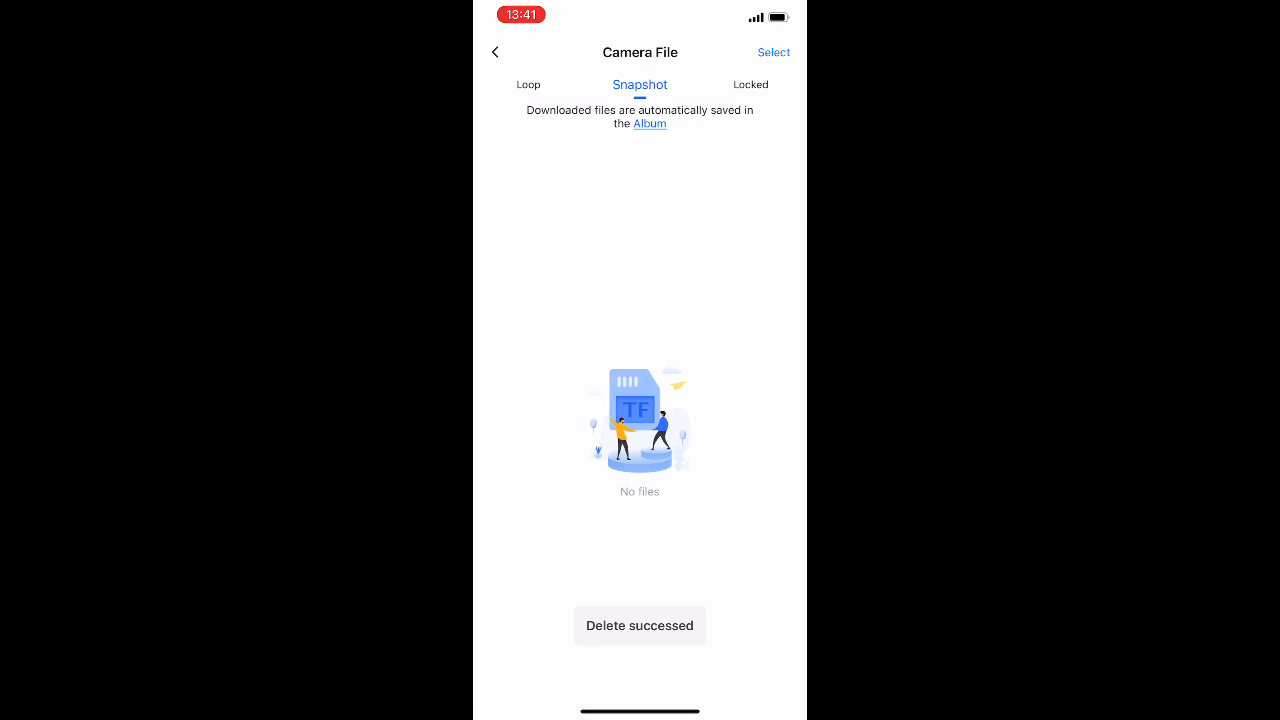
{"action": "left_click", "coordinate": [750, 84]}
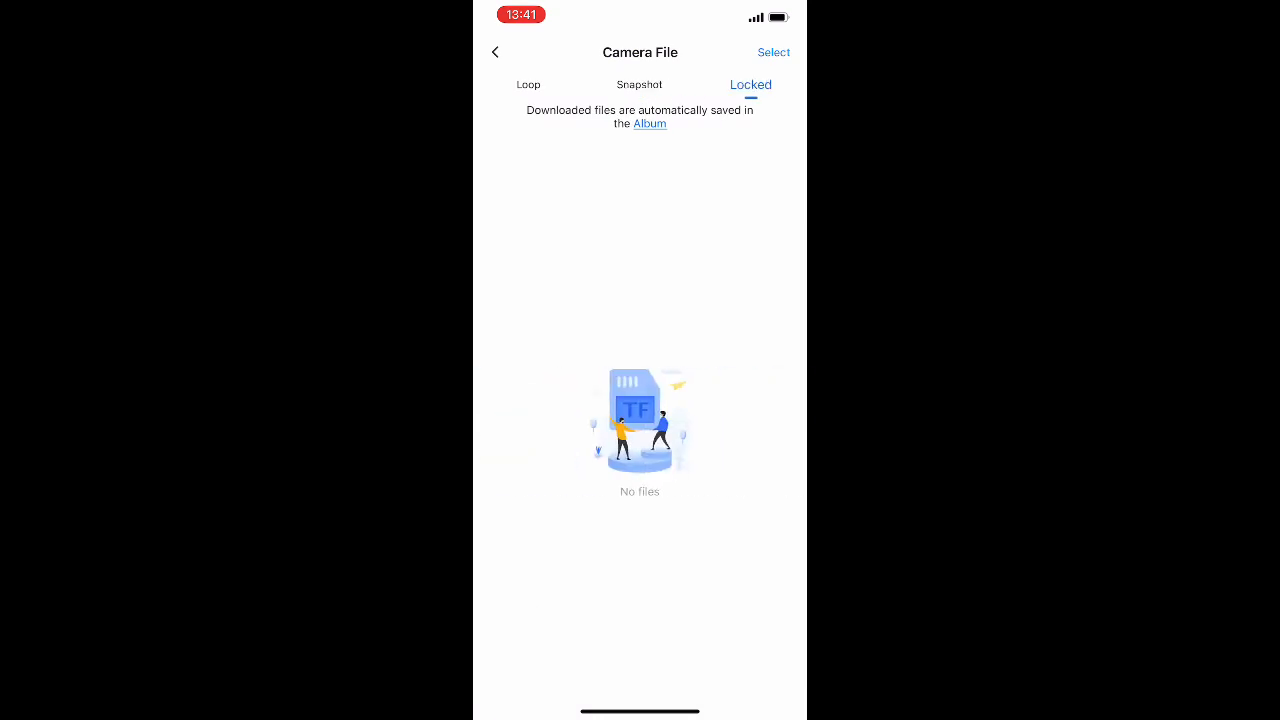
{"action": "left_click", "coordinate": [494, 52]}
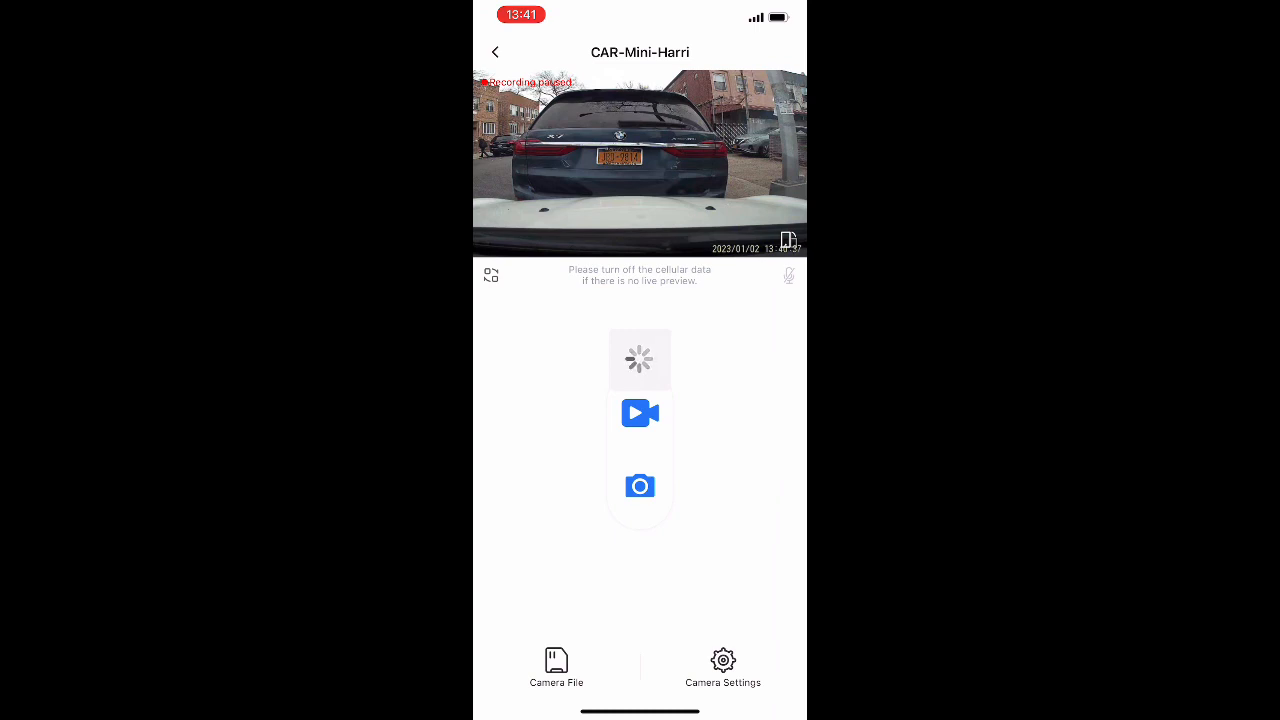
{"action": "left_click", "coordinate": [640, 412]}
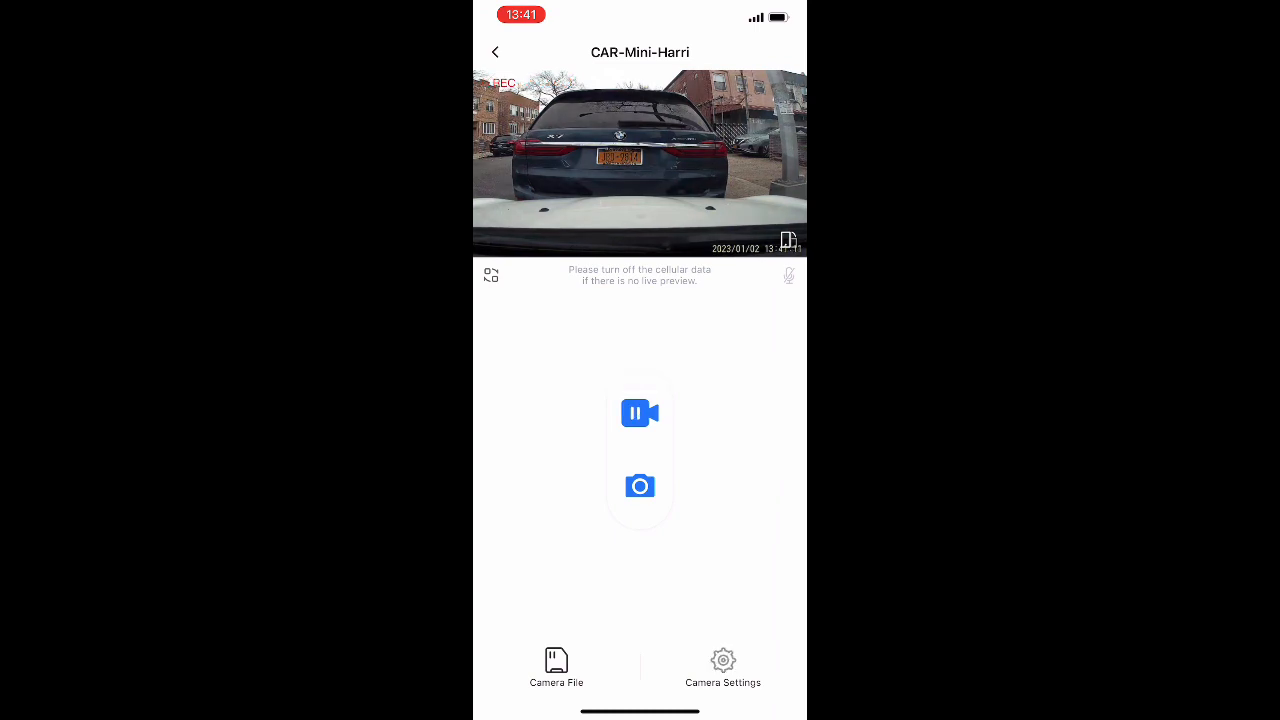
{"action": "left_click", "coordinate": [722, 668]}
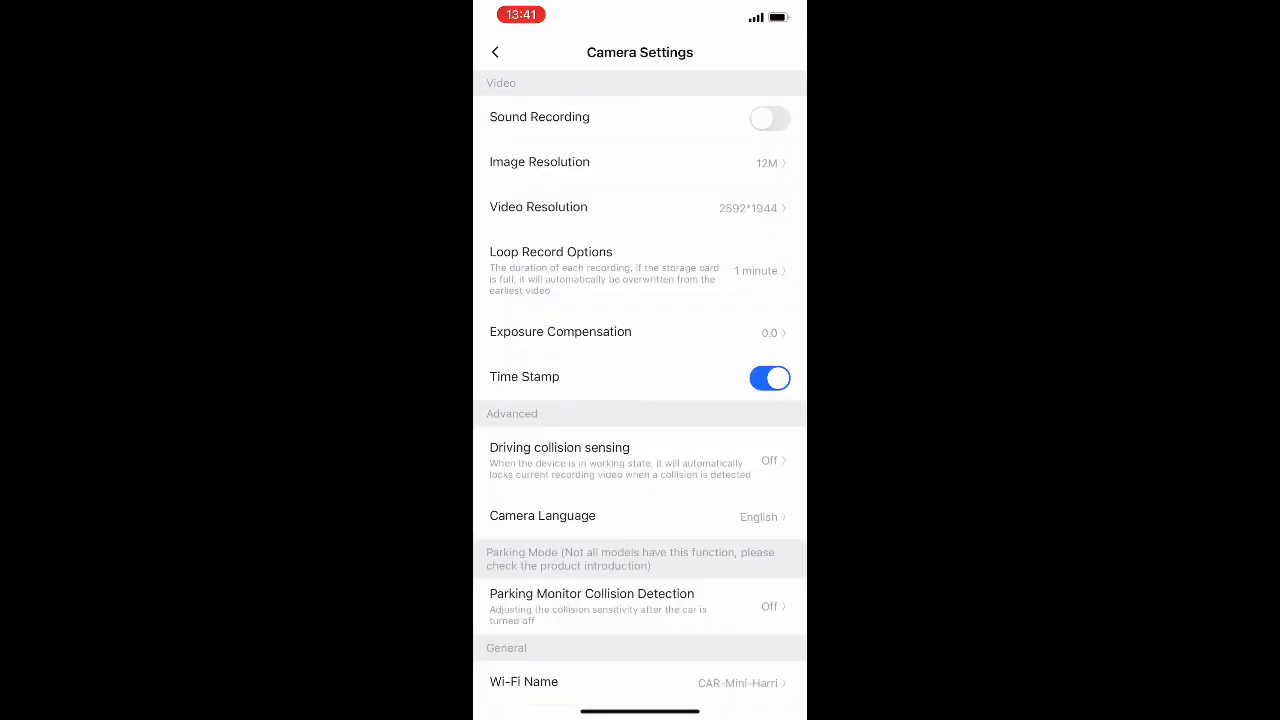
{"action": "scroll", "scroll_direction": "down", "scroll_amount": 3}
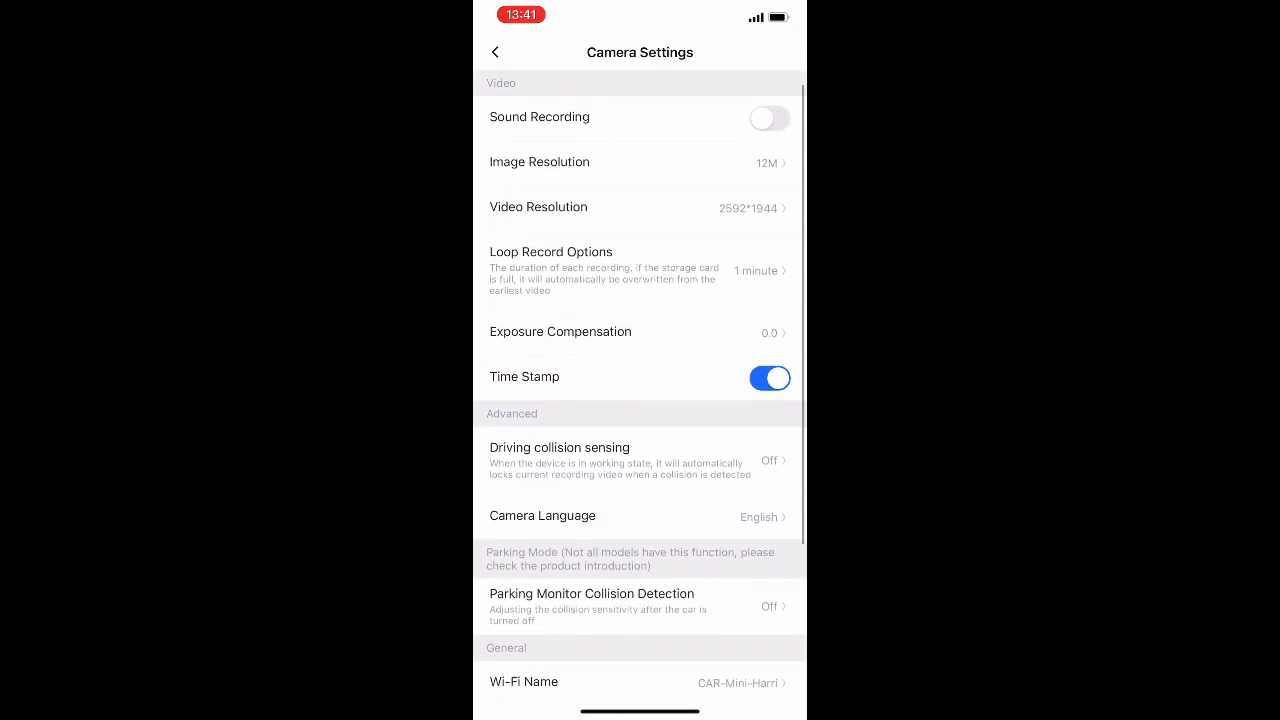
{"action": "scroll", "scroll_direction": "down", "scroll_amount": 3}
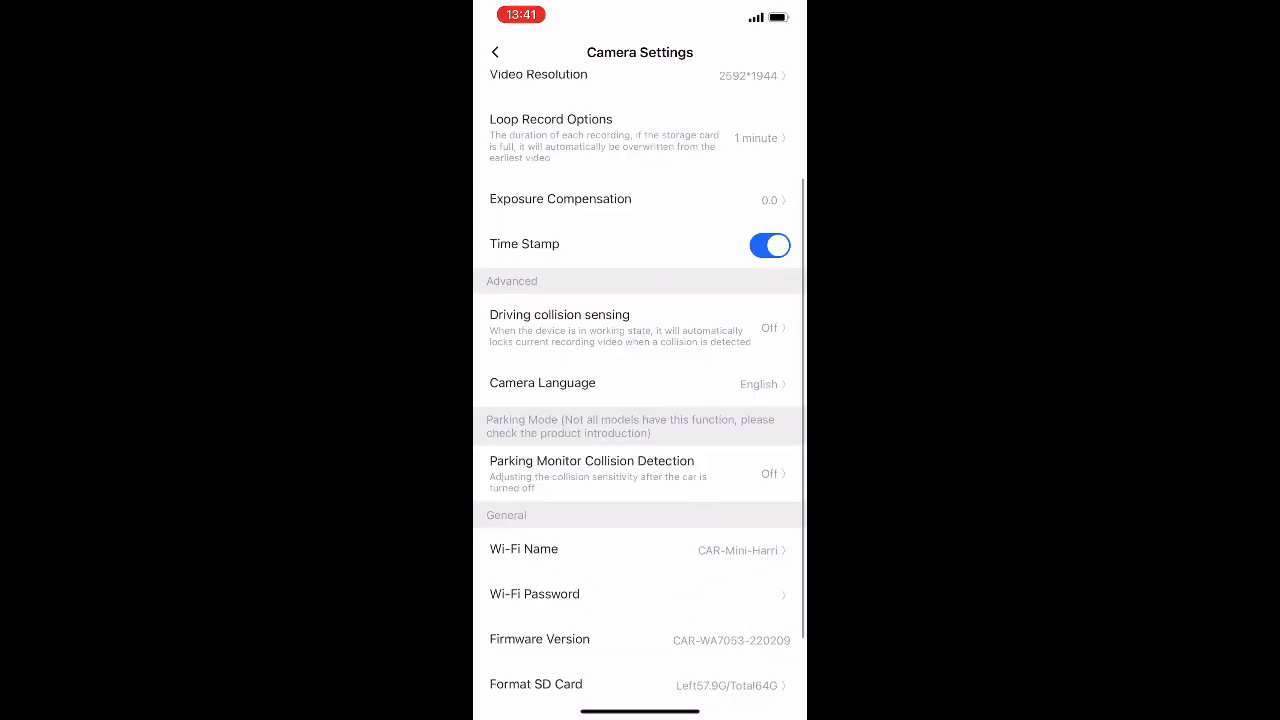
{"action": "scroll", "scroll_direction": "down", "scroll_amount": 3}
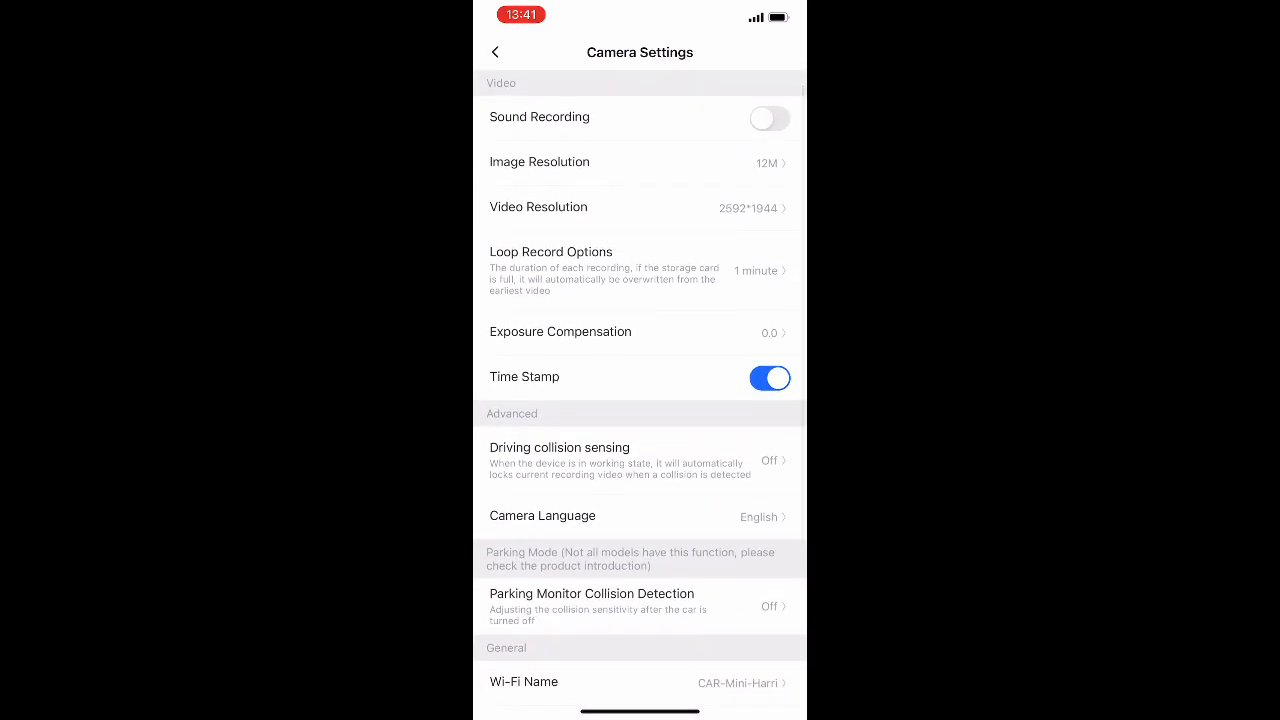
{"action": "left_click", "coordinate": [496, 52]}
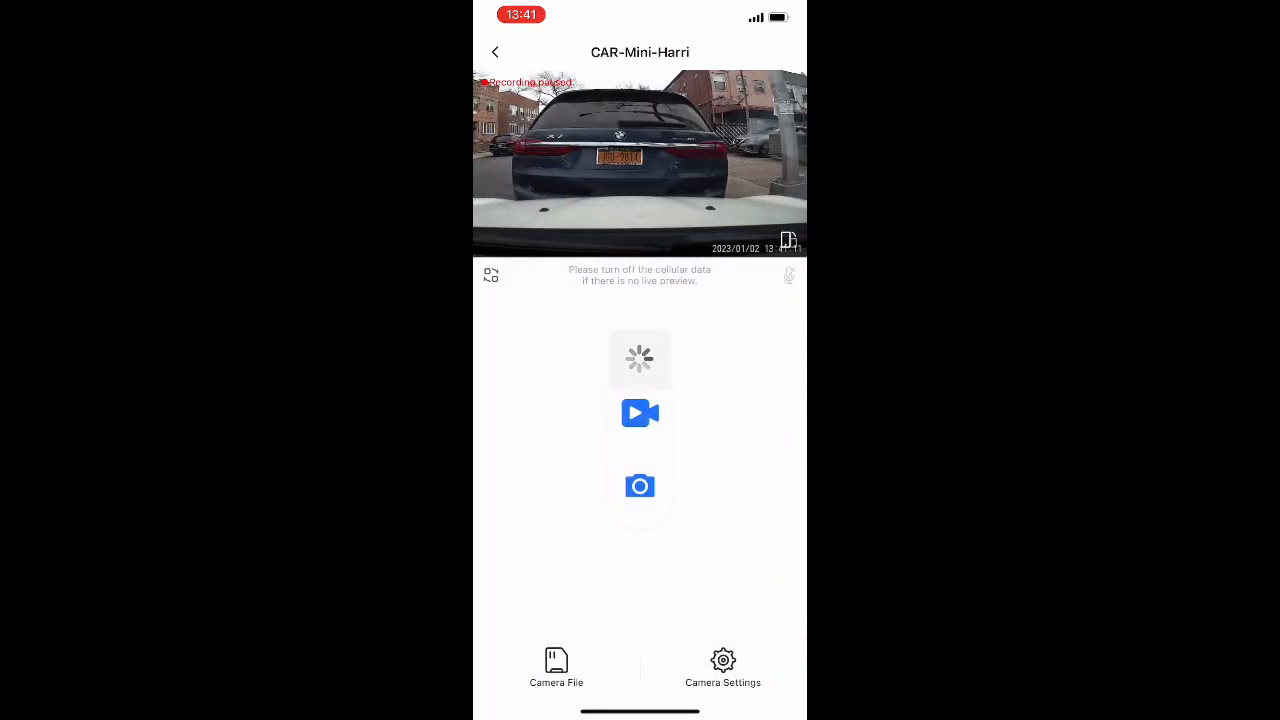
- Set the dash cam's video resolution to 3840*2160 from Camera Settings
{"action": "left_click", "coordinate": [640, 412]}
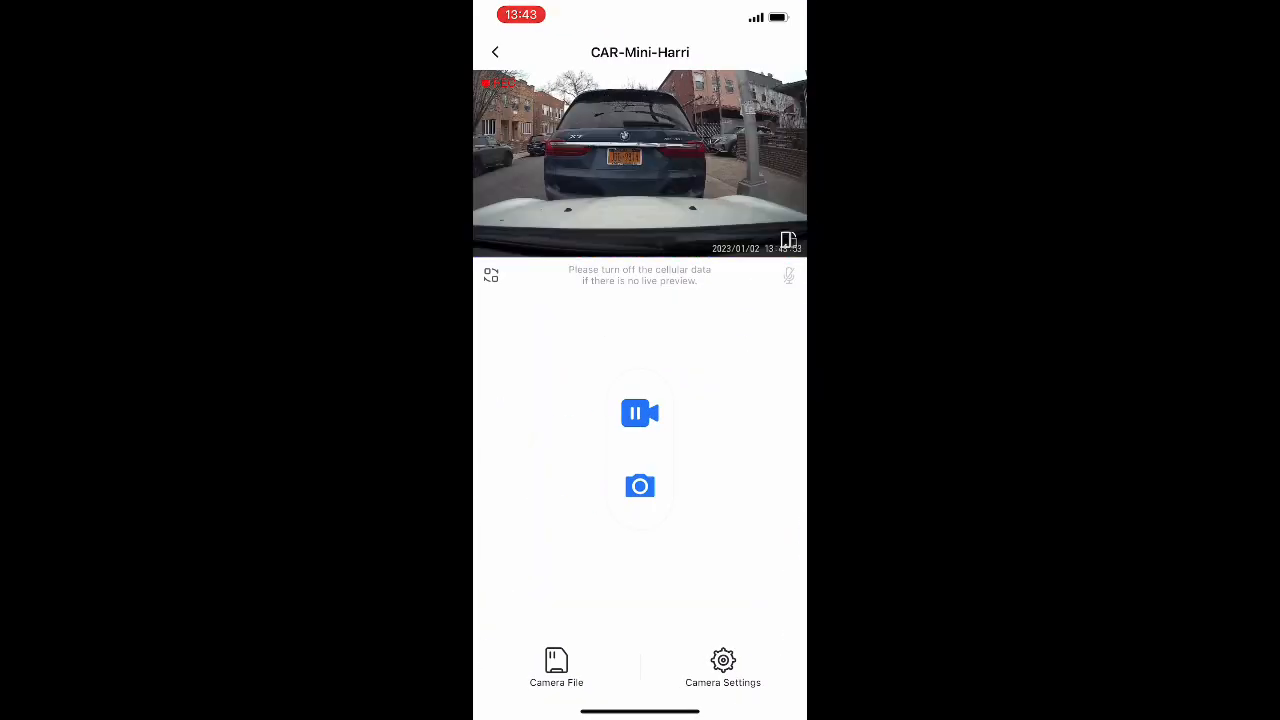
{"action": "left_click", "coordinate": [640, 412]}
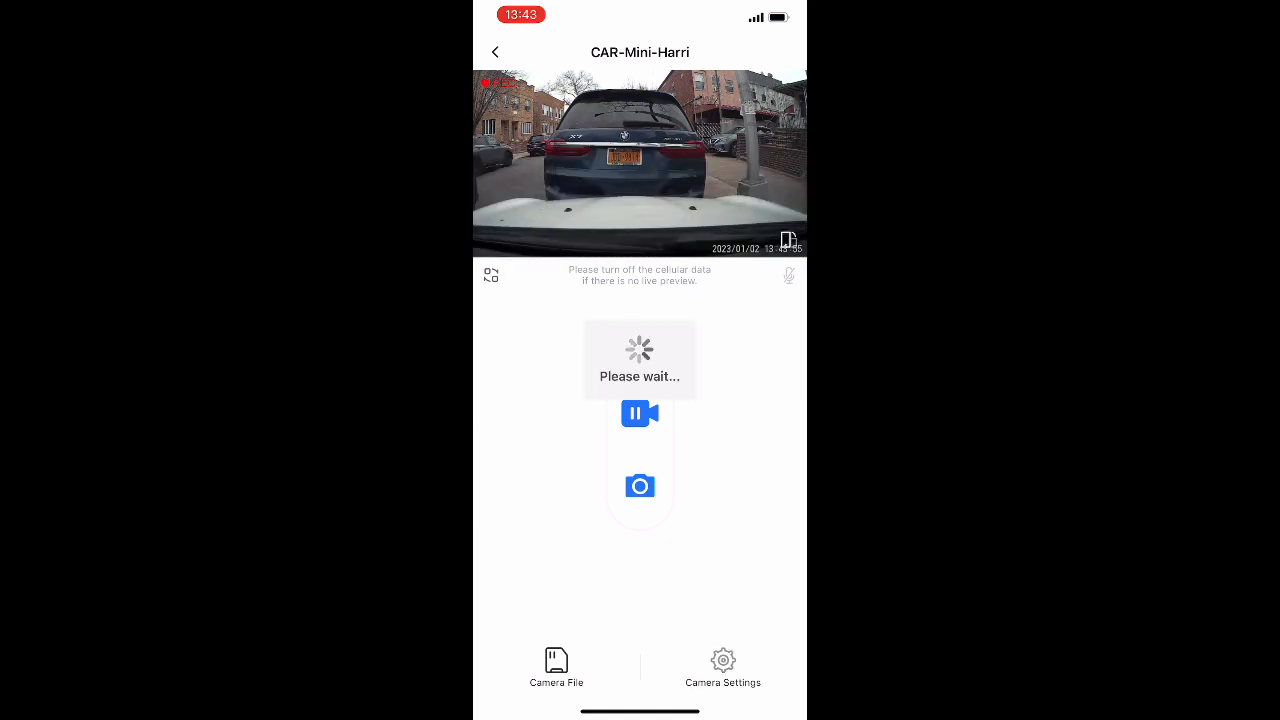
{"action": "left_click", "coordinate": [722, 670]}
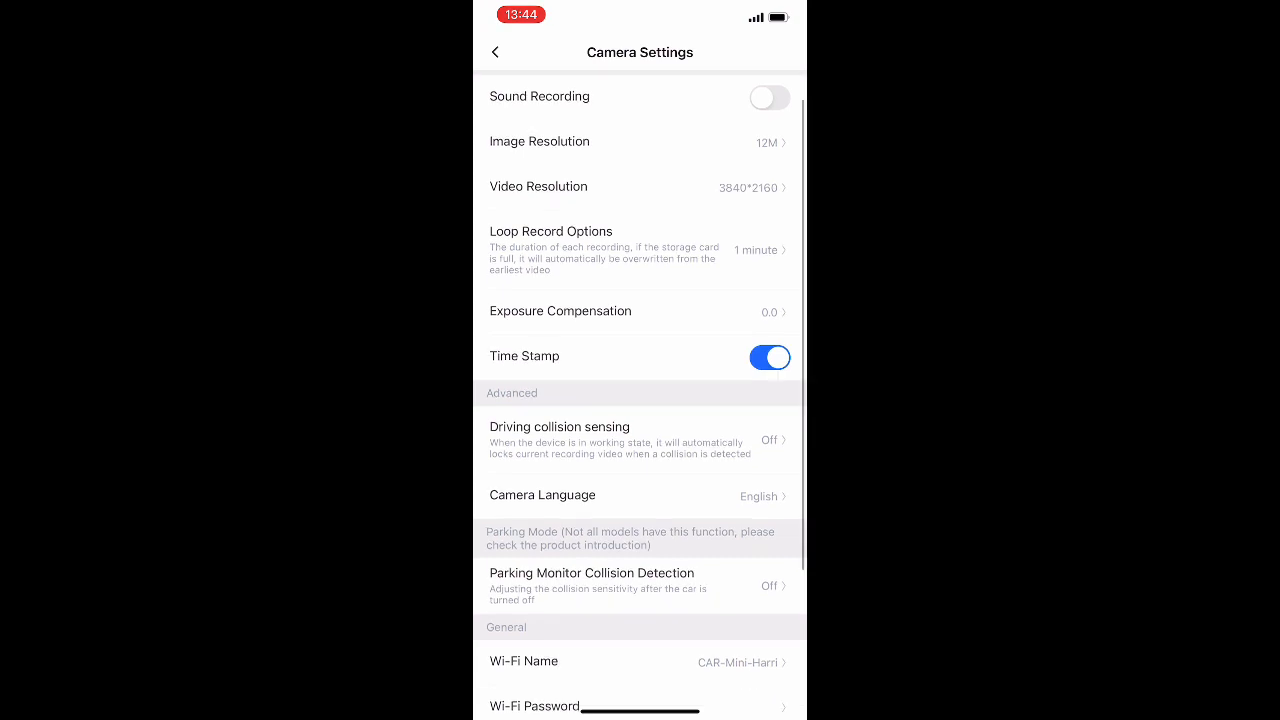
{"action": "scroll", "scroll_direction": "down", "scroll_amount": 3}
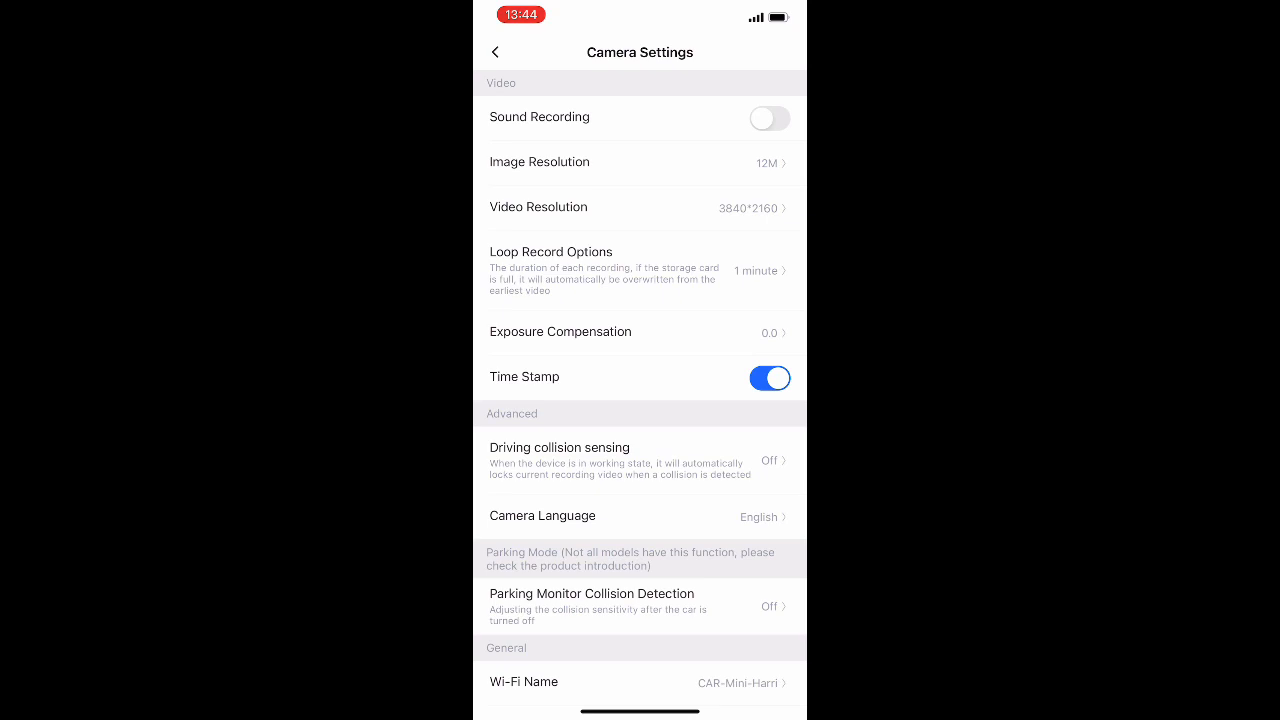
{"action": "left_click", "coordinate": [496, 52]}
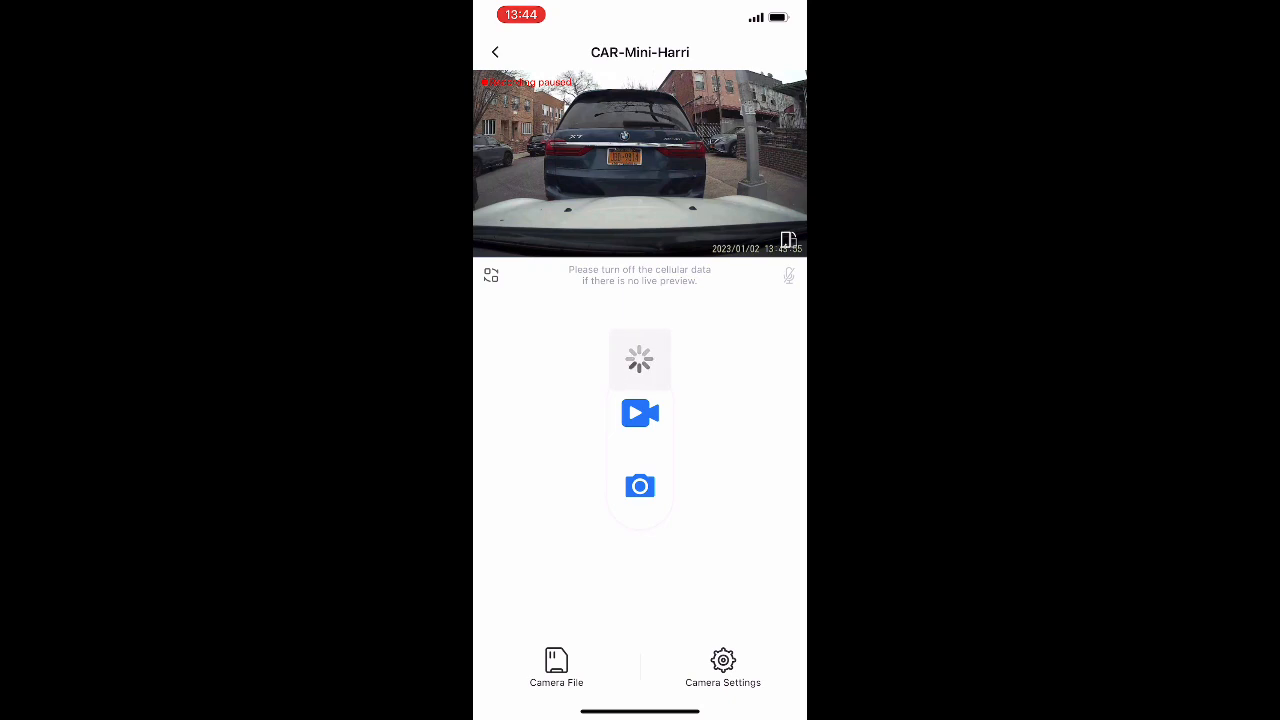
{"action": "left_click", "coordinate": [640, 412]}
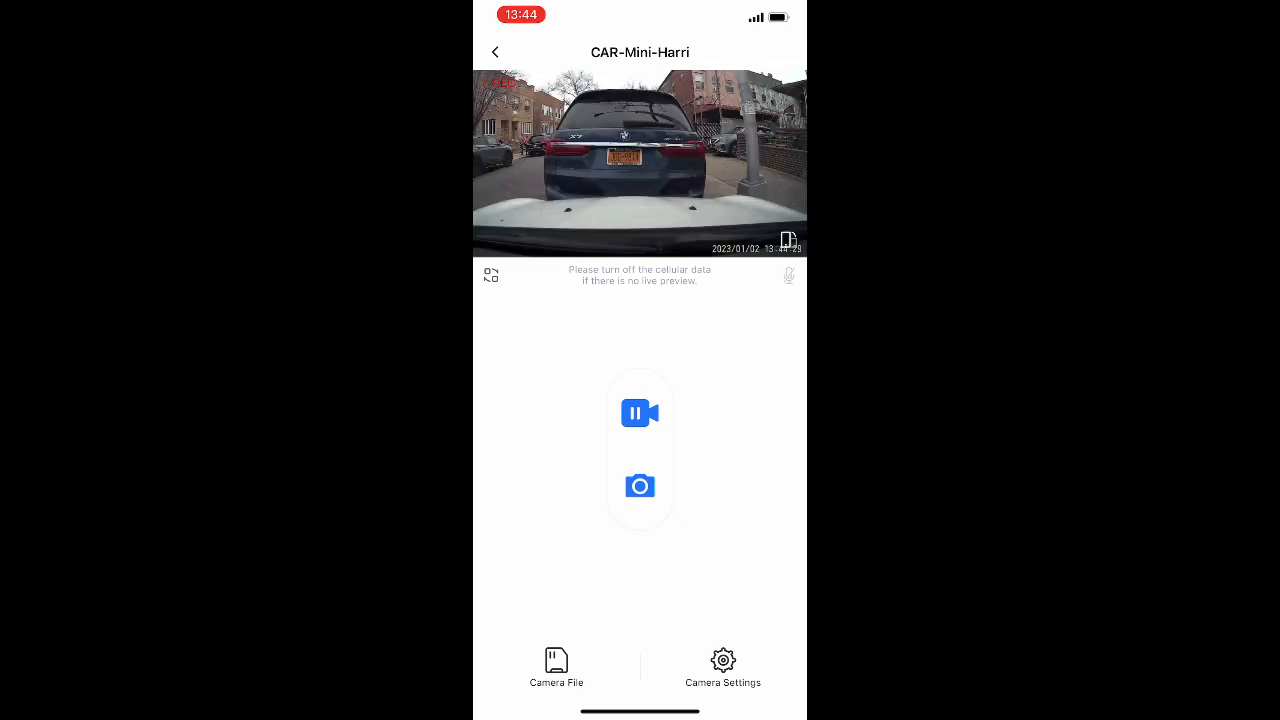
{"action": "left_click", "coordinate": [722, 668]}
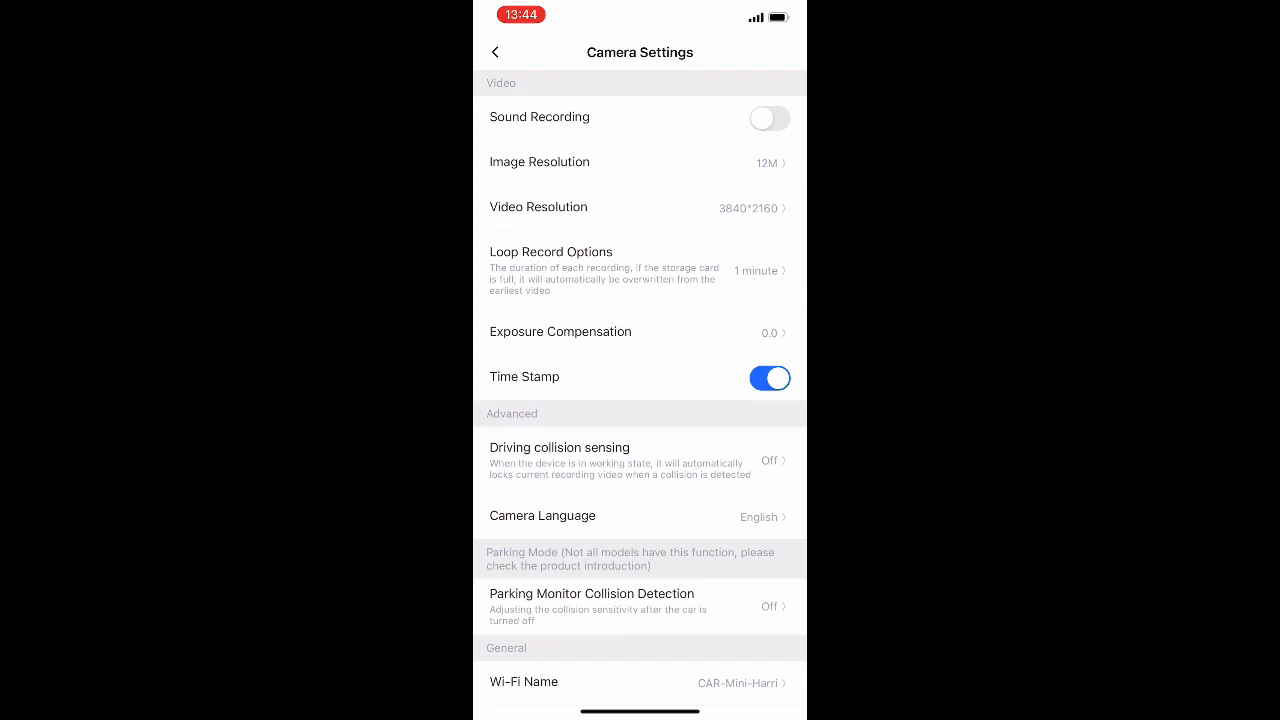
{"action": "left_click", "coordinate": [496, 52]}
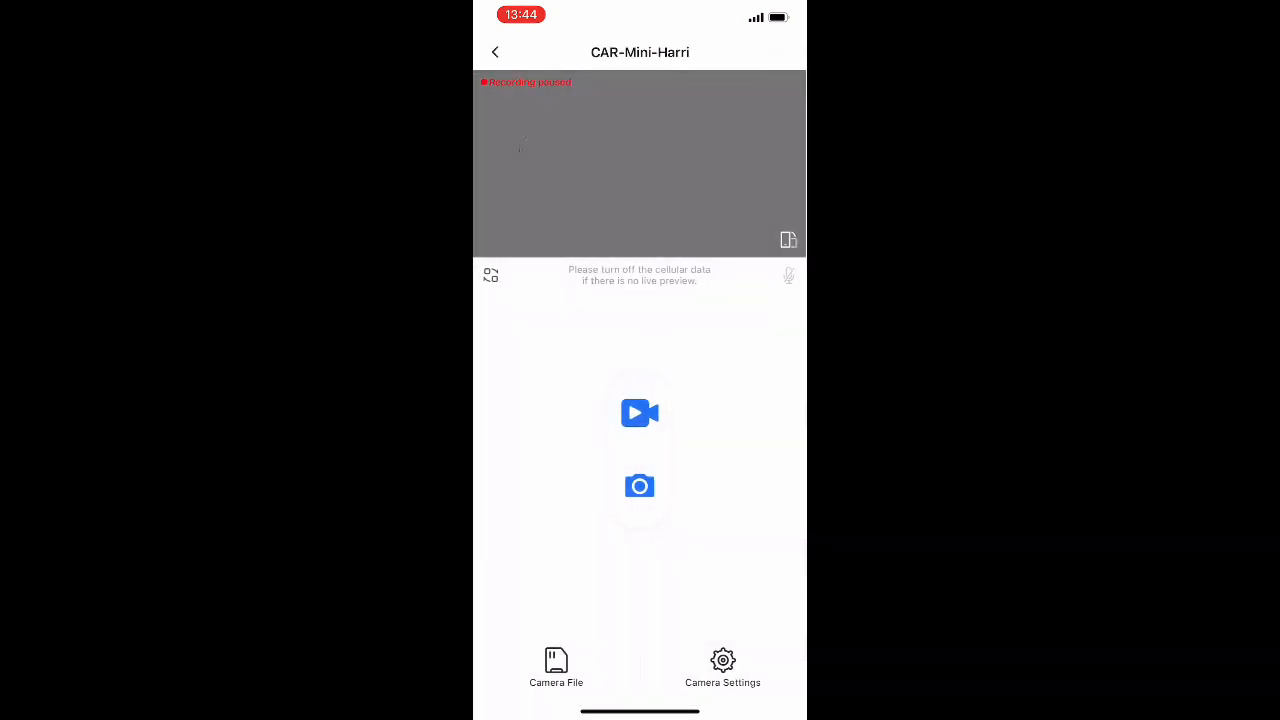
{"action": "left_click", "coordinate": [640, 412]}
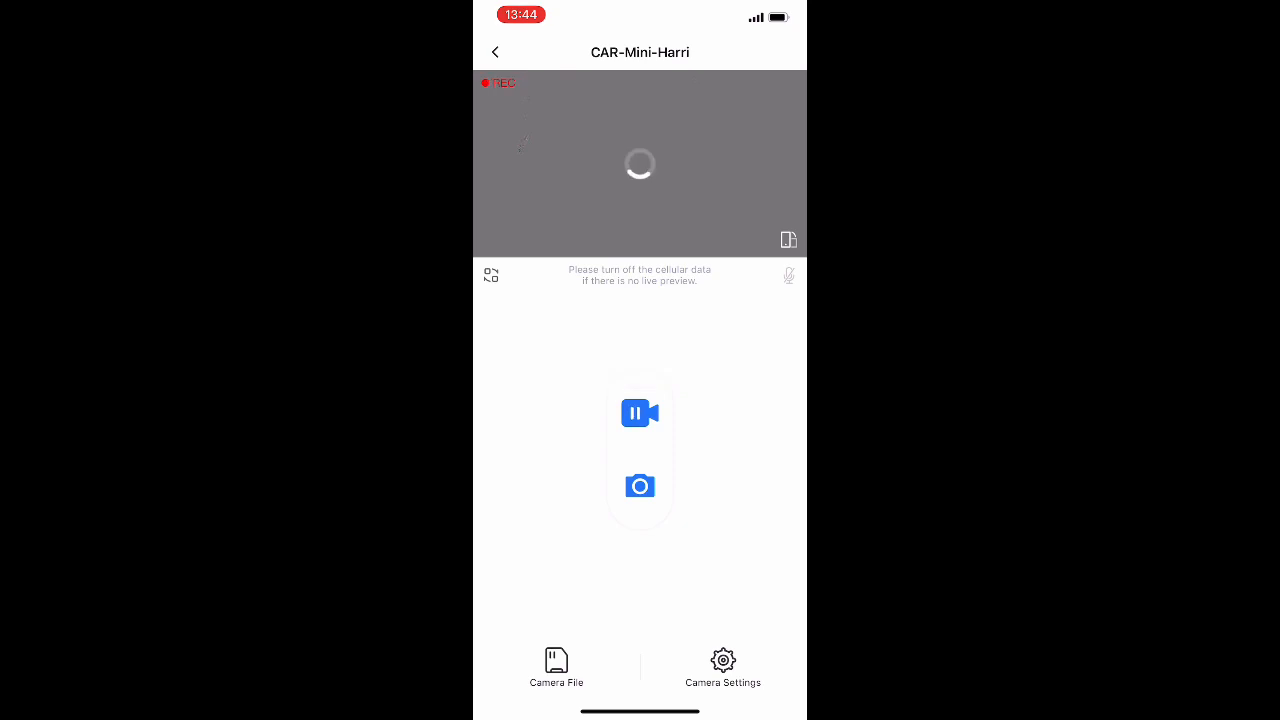